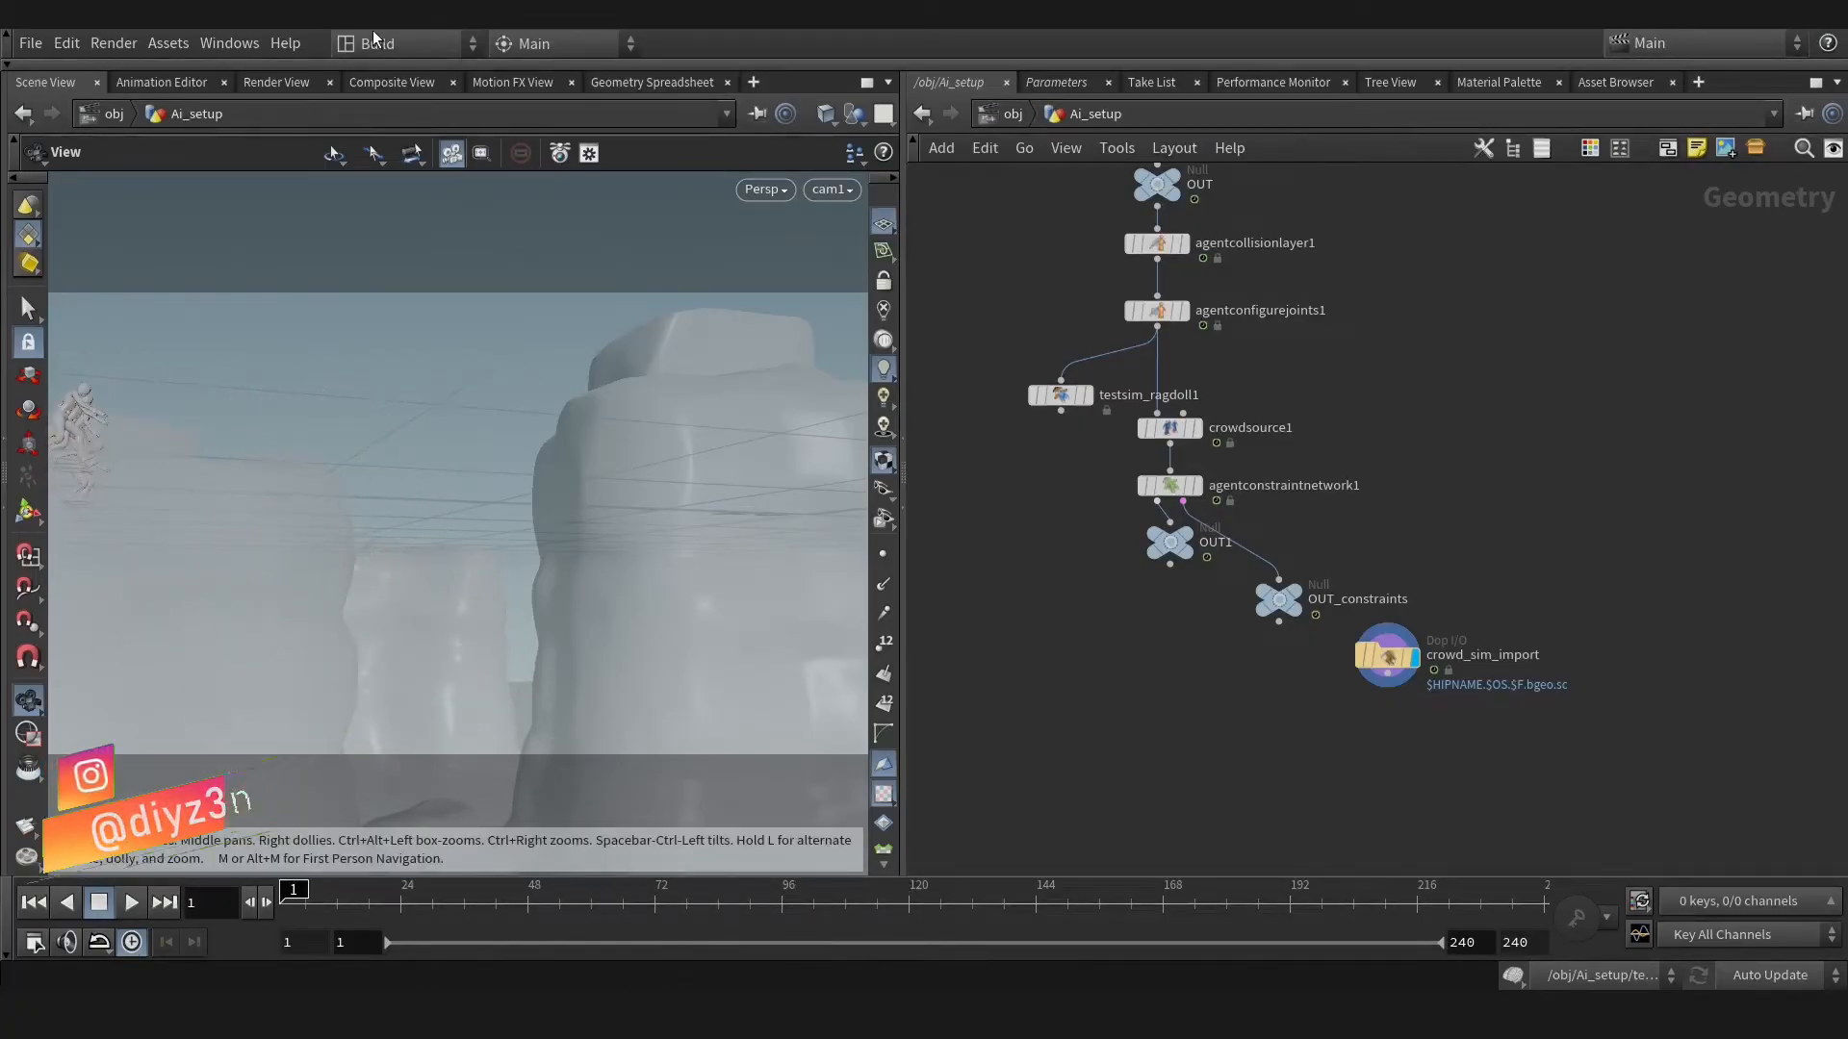
- Switch the Houdini desktop layout to Solaris
{"action": "left_click", "coordinate": [406, 43]}
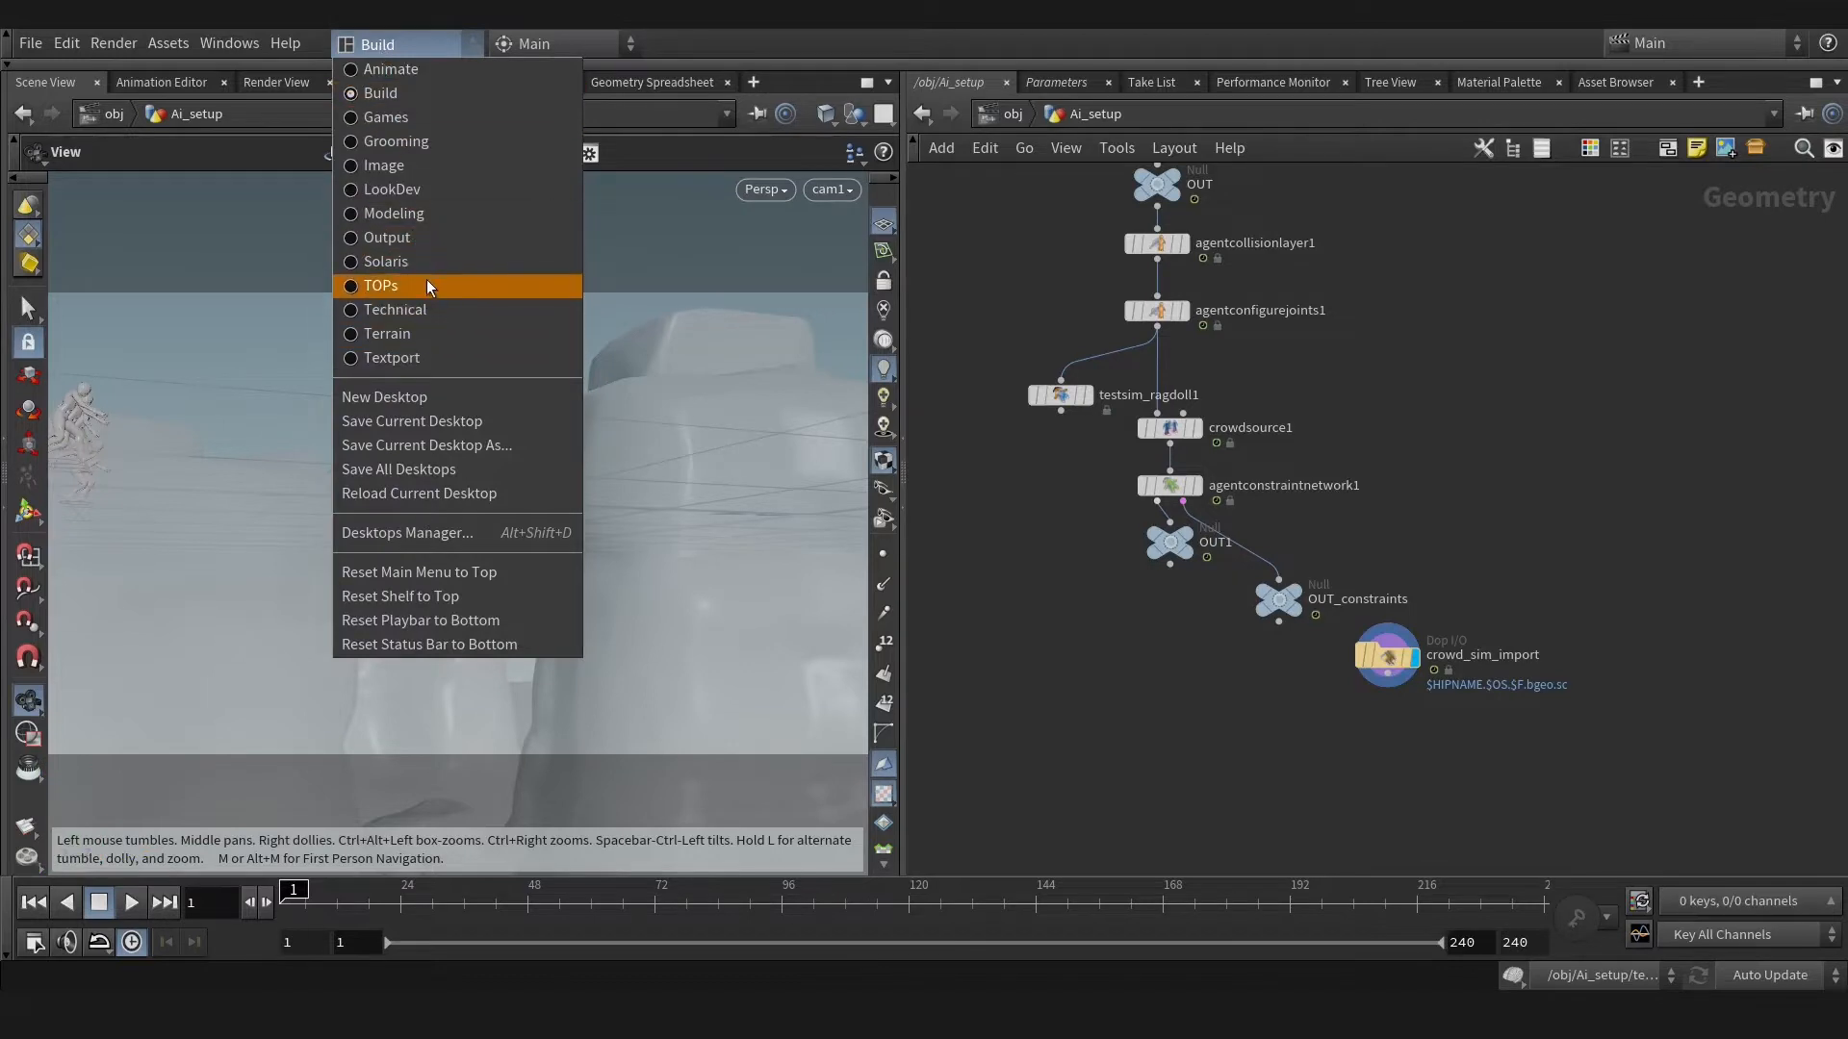
{"action": "left_click", "coordinate": [385, 261]}
{"action": "type", "text": "im"}
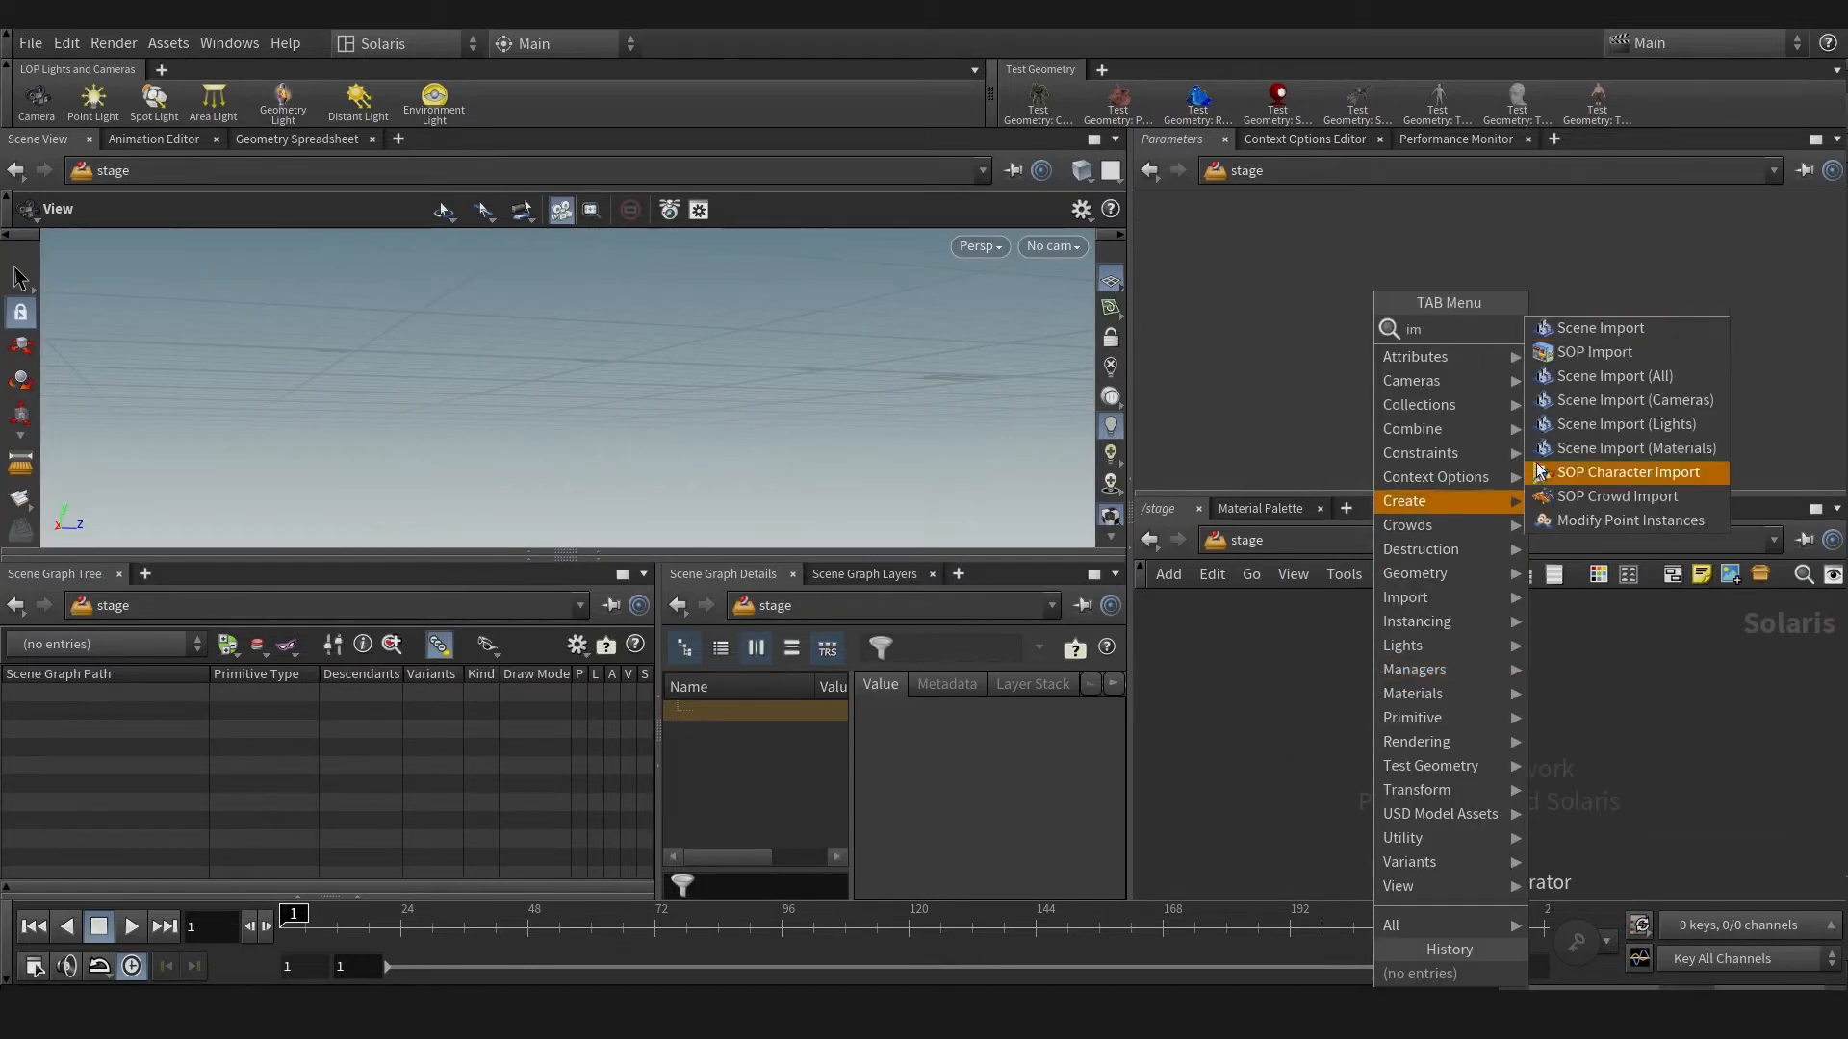
- Add a SOP Import with SOP Path /obj/Ai_setup and scrub to frame 52
{"action": "left_click", "coordinate": [1593, 351]}
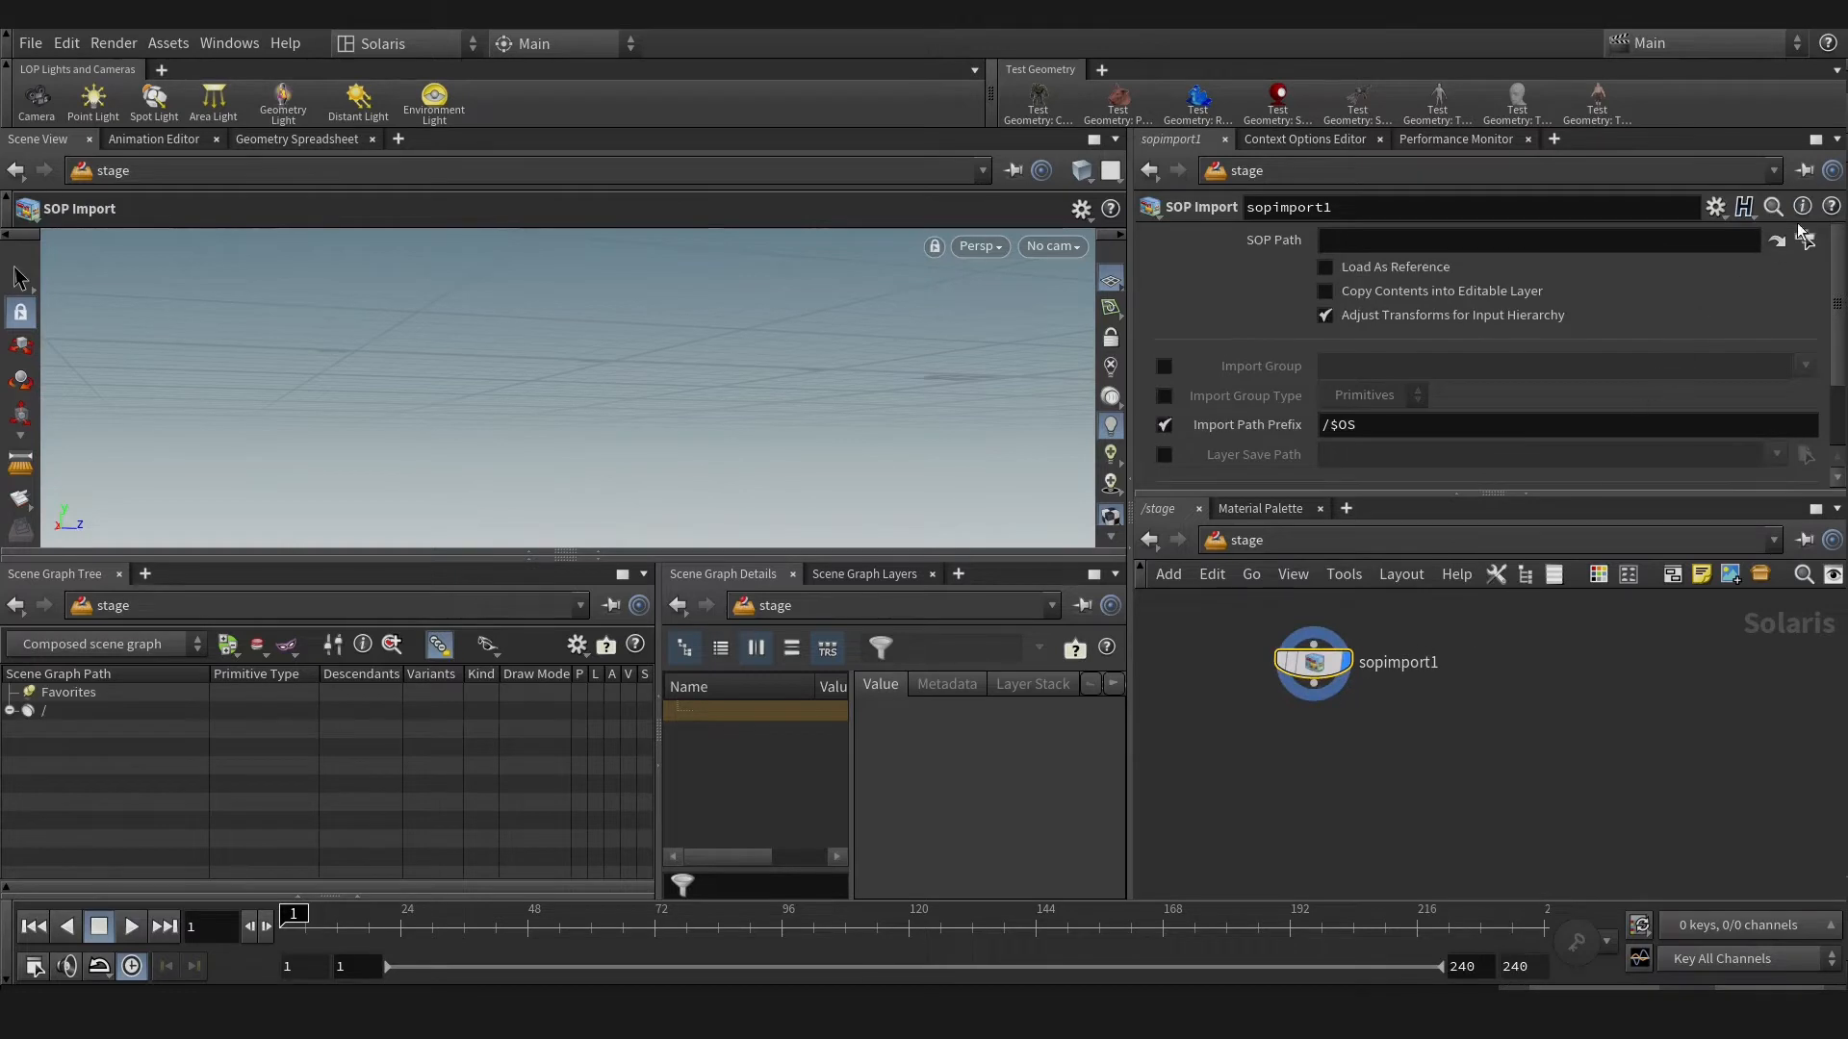
{"action": "left_click", "coordinate": [1777, 239]}
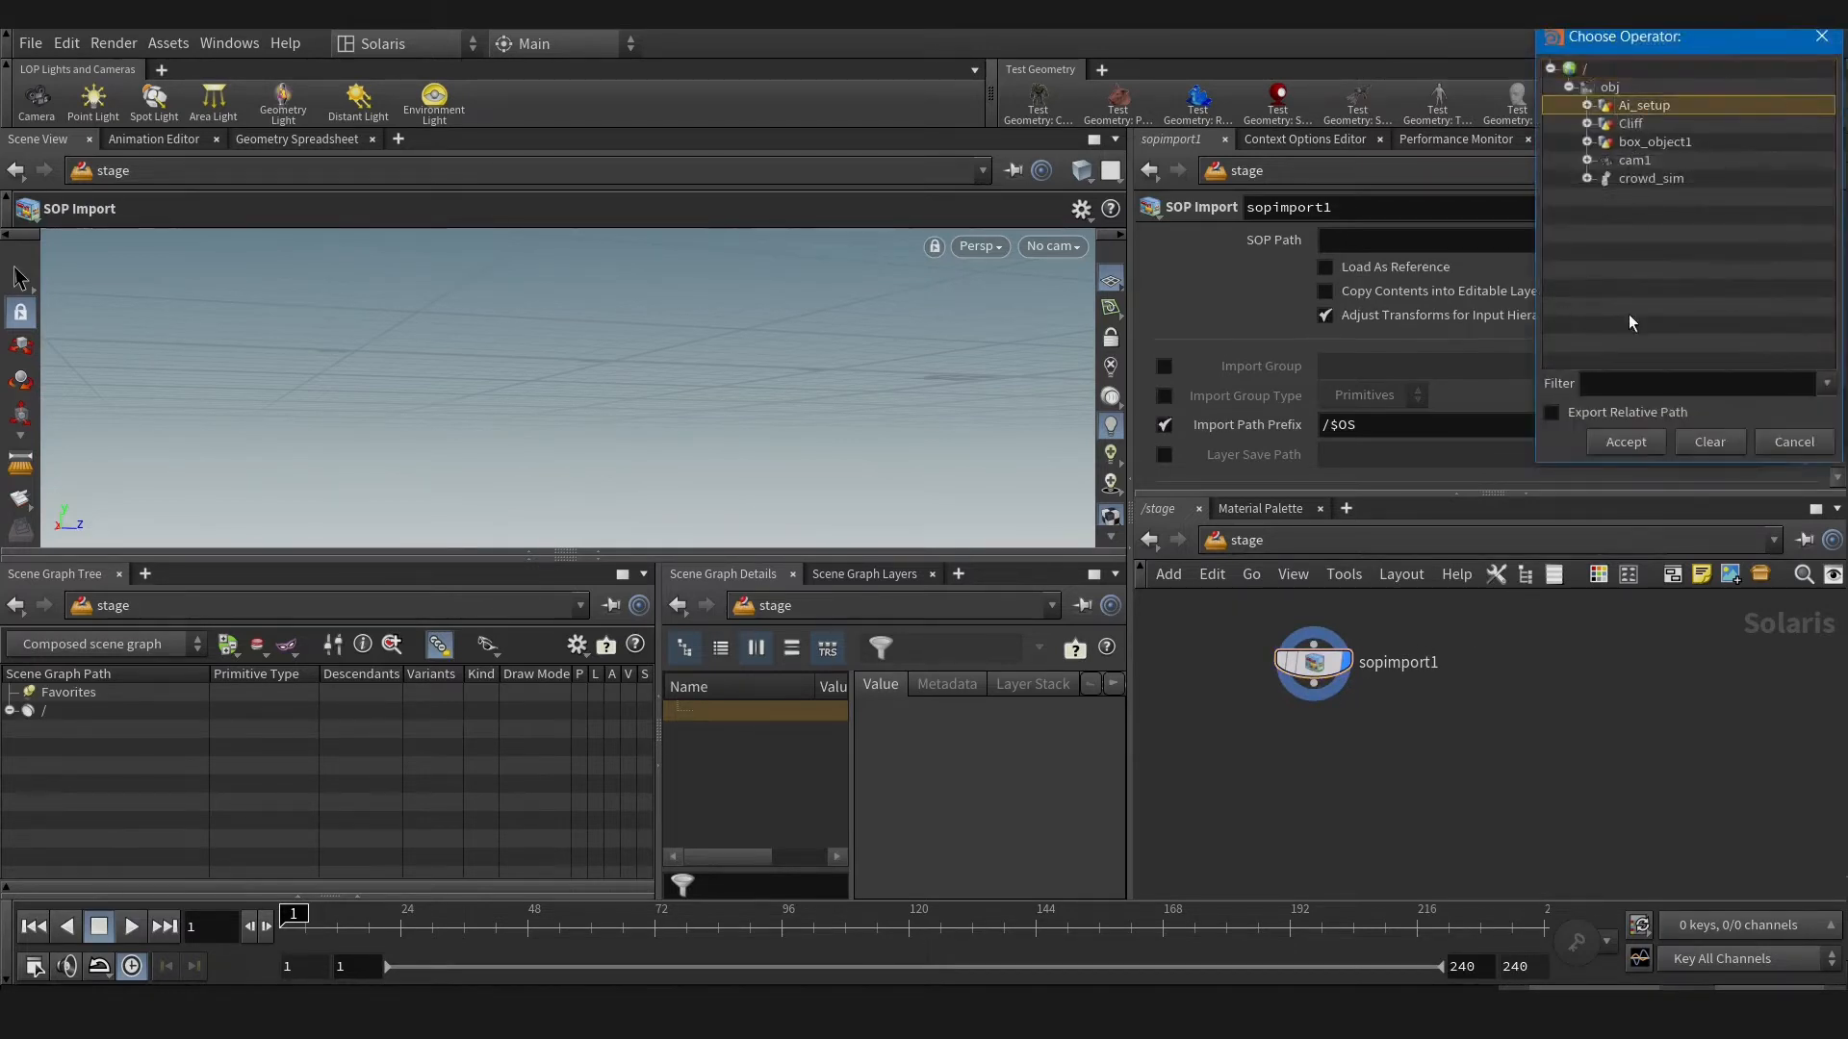
{"action": "left_click", "coordinate": [1623, 441]}
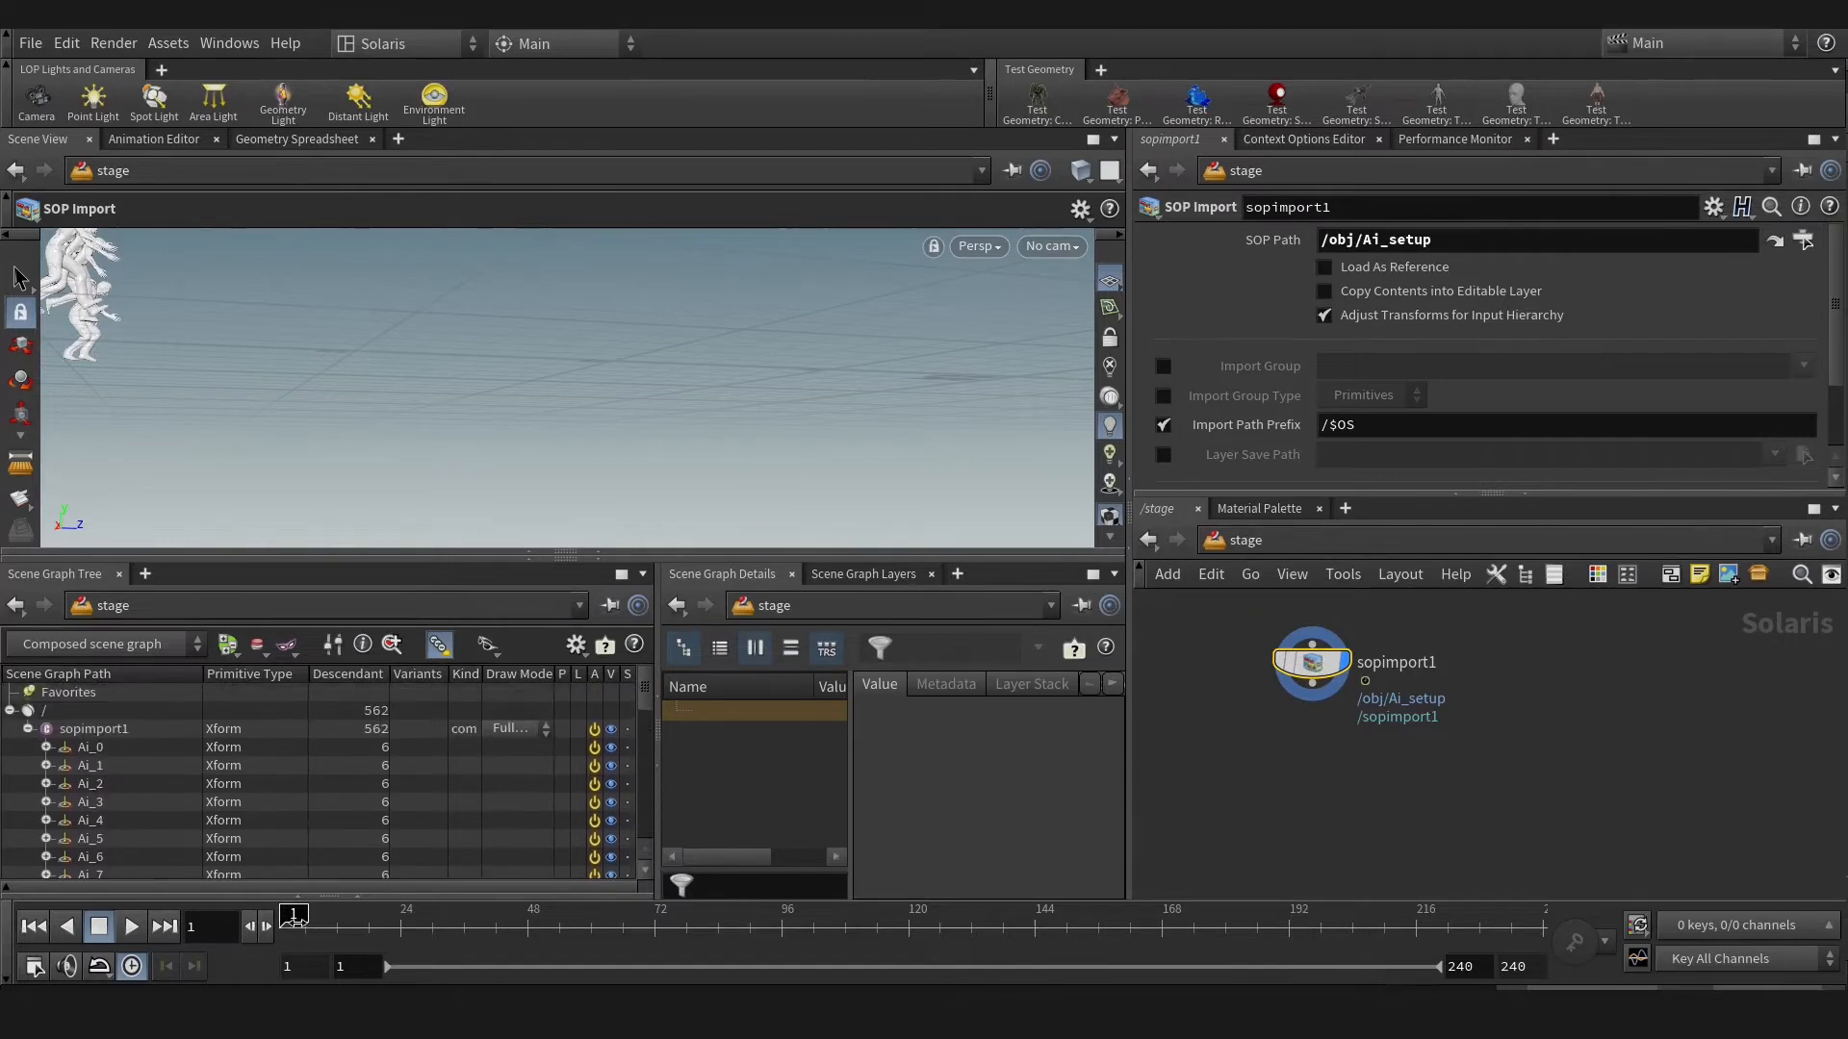
{"action": "left_click_drag", "start_coordinate": [294, 913], "coordinate": [521, 913]}
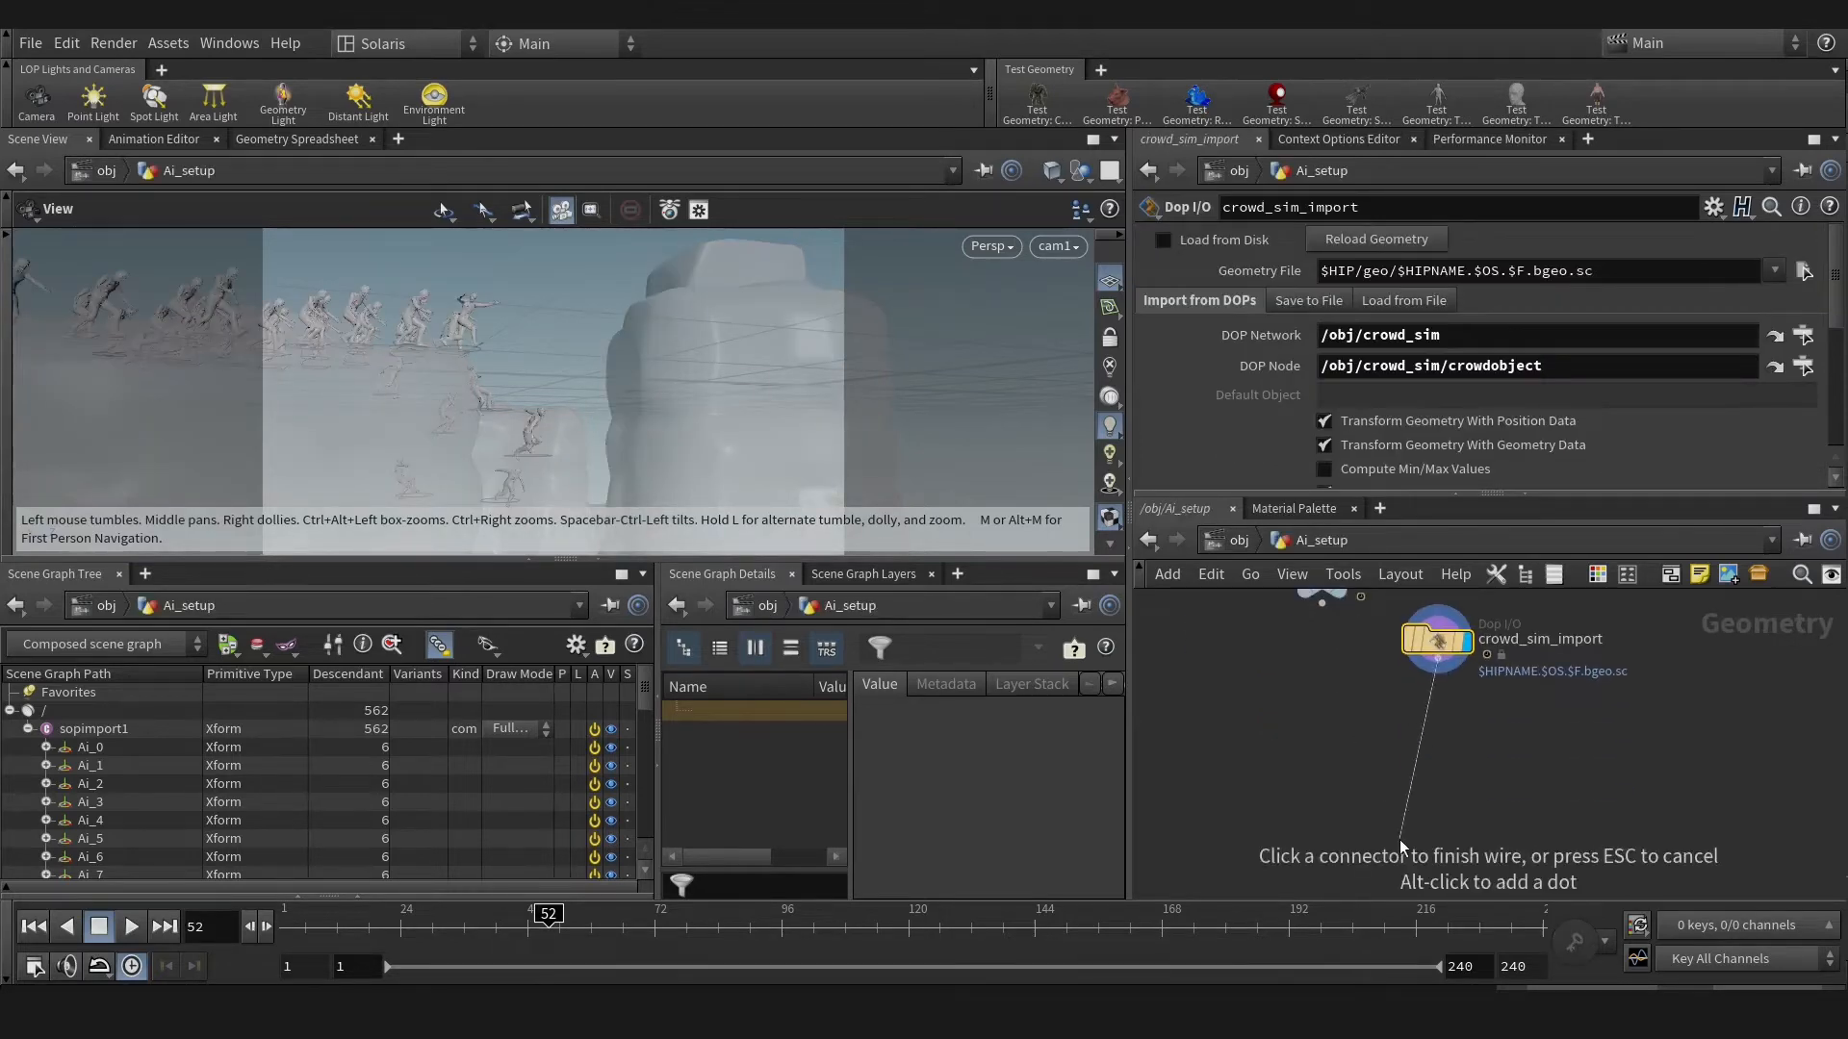
- Add an Agent Unpack node after crowd_sim_import transferring the name attribute
{"action": "key", "text": "Tab"}
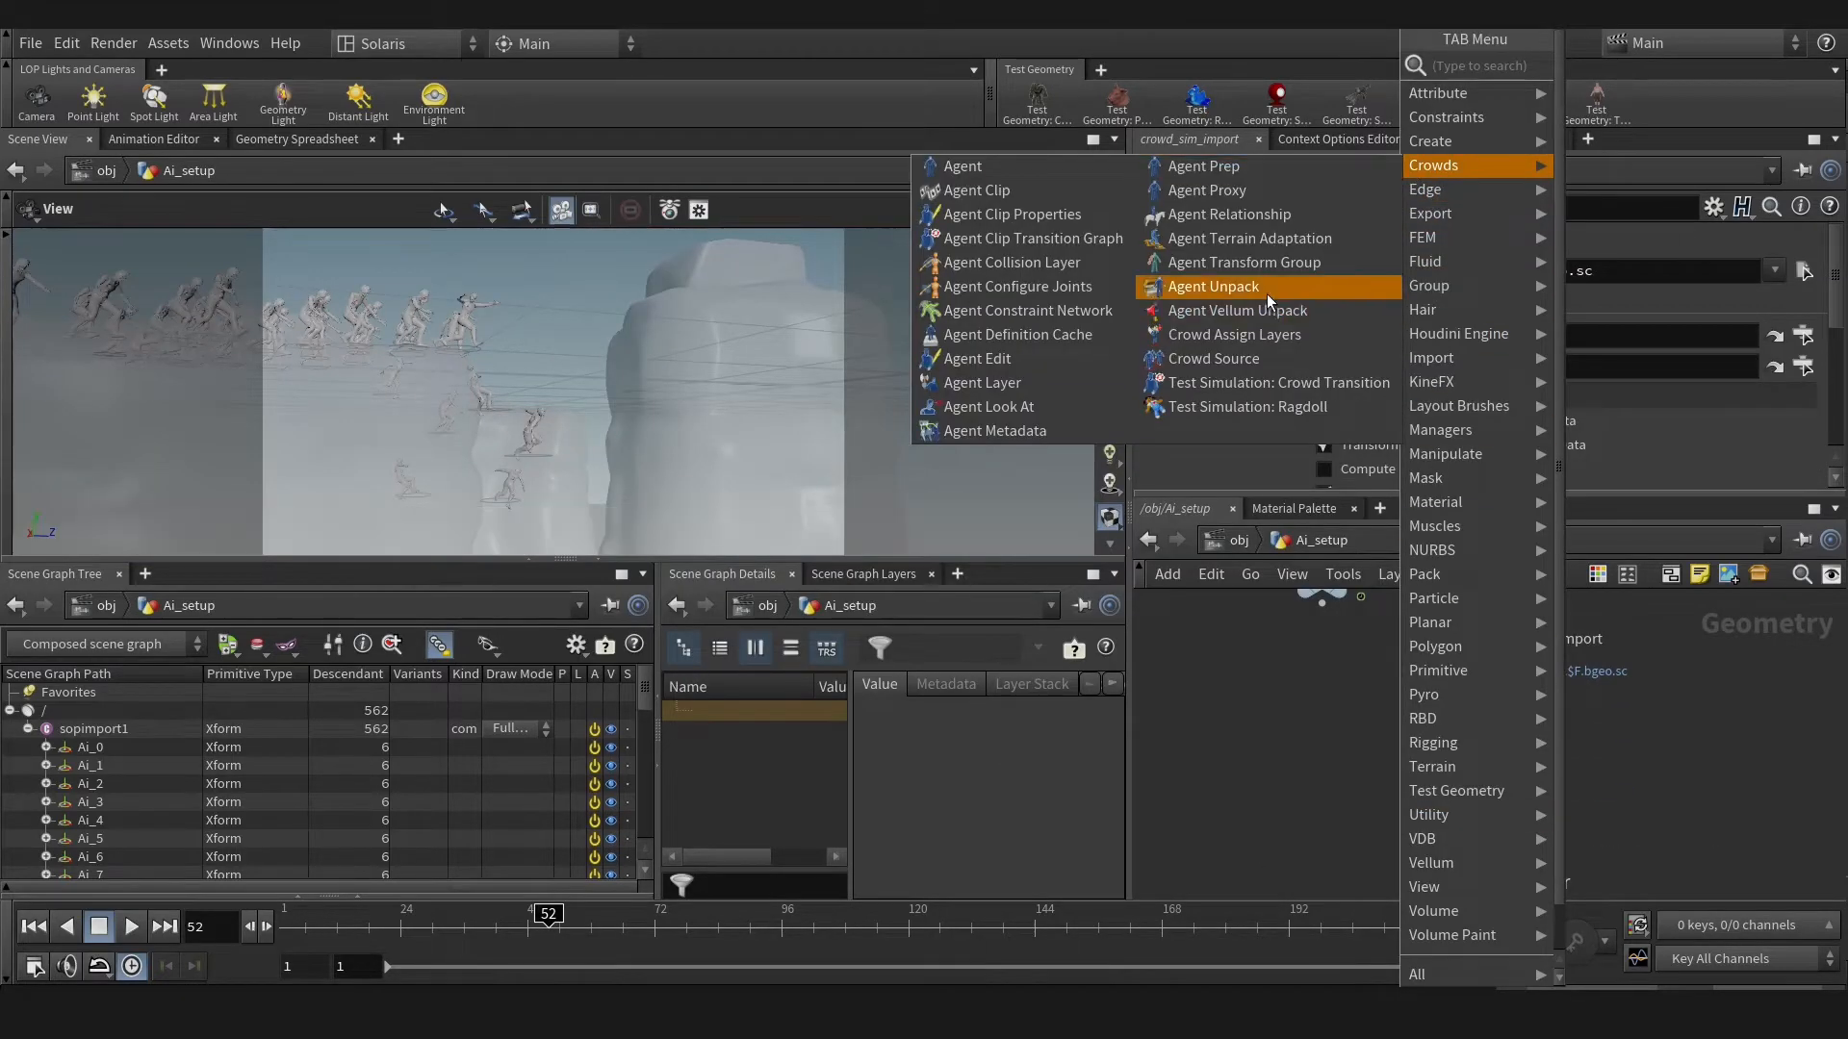
{"action": "left_click", "coordinate": [1213, 285]}
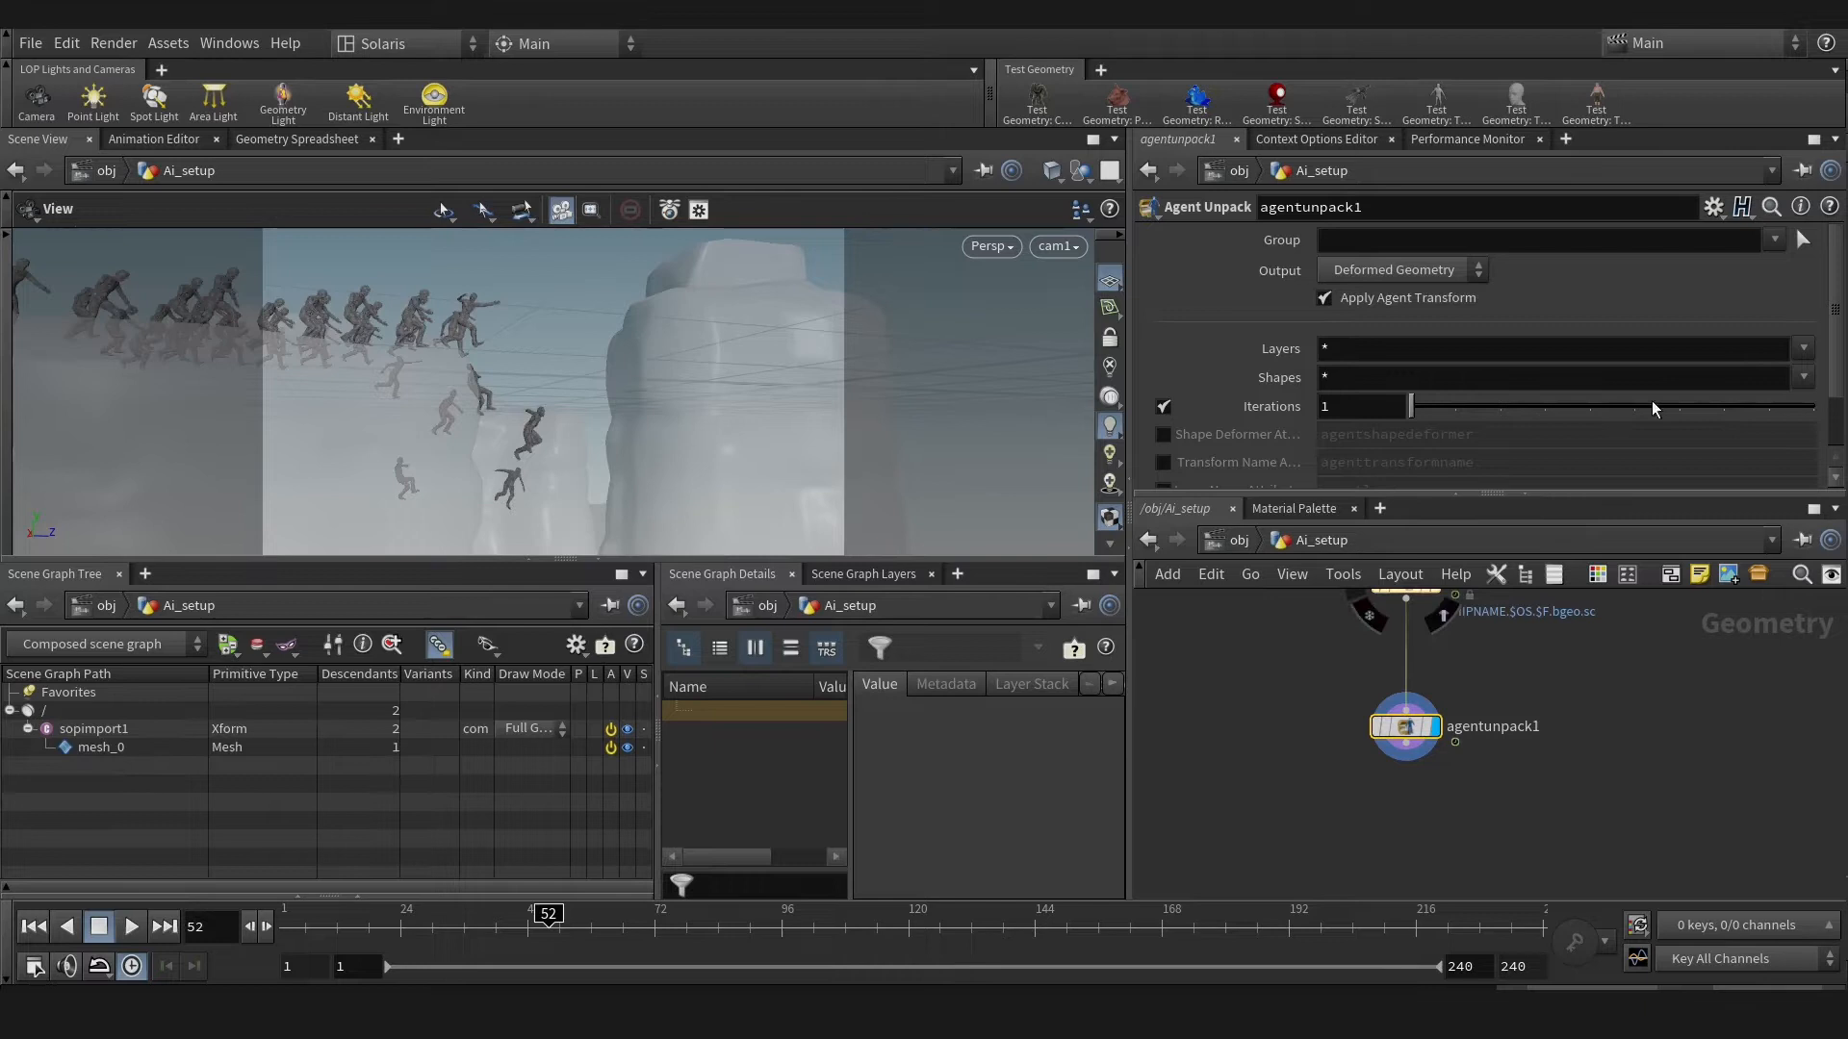
{"action": "scroll", "scroll_direction": "down", "scroll_amount": 3}
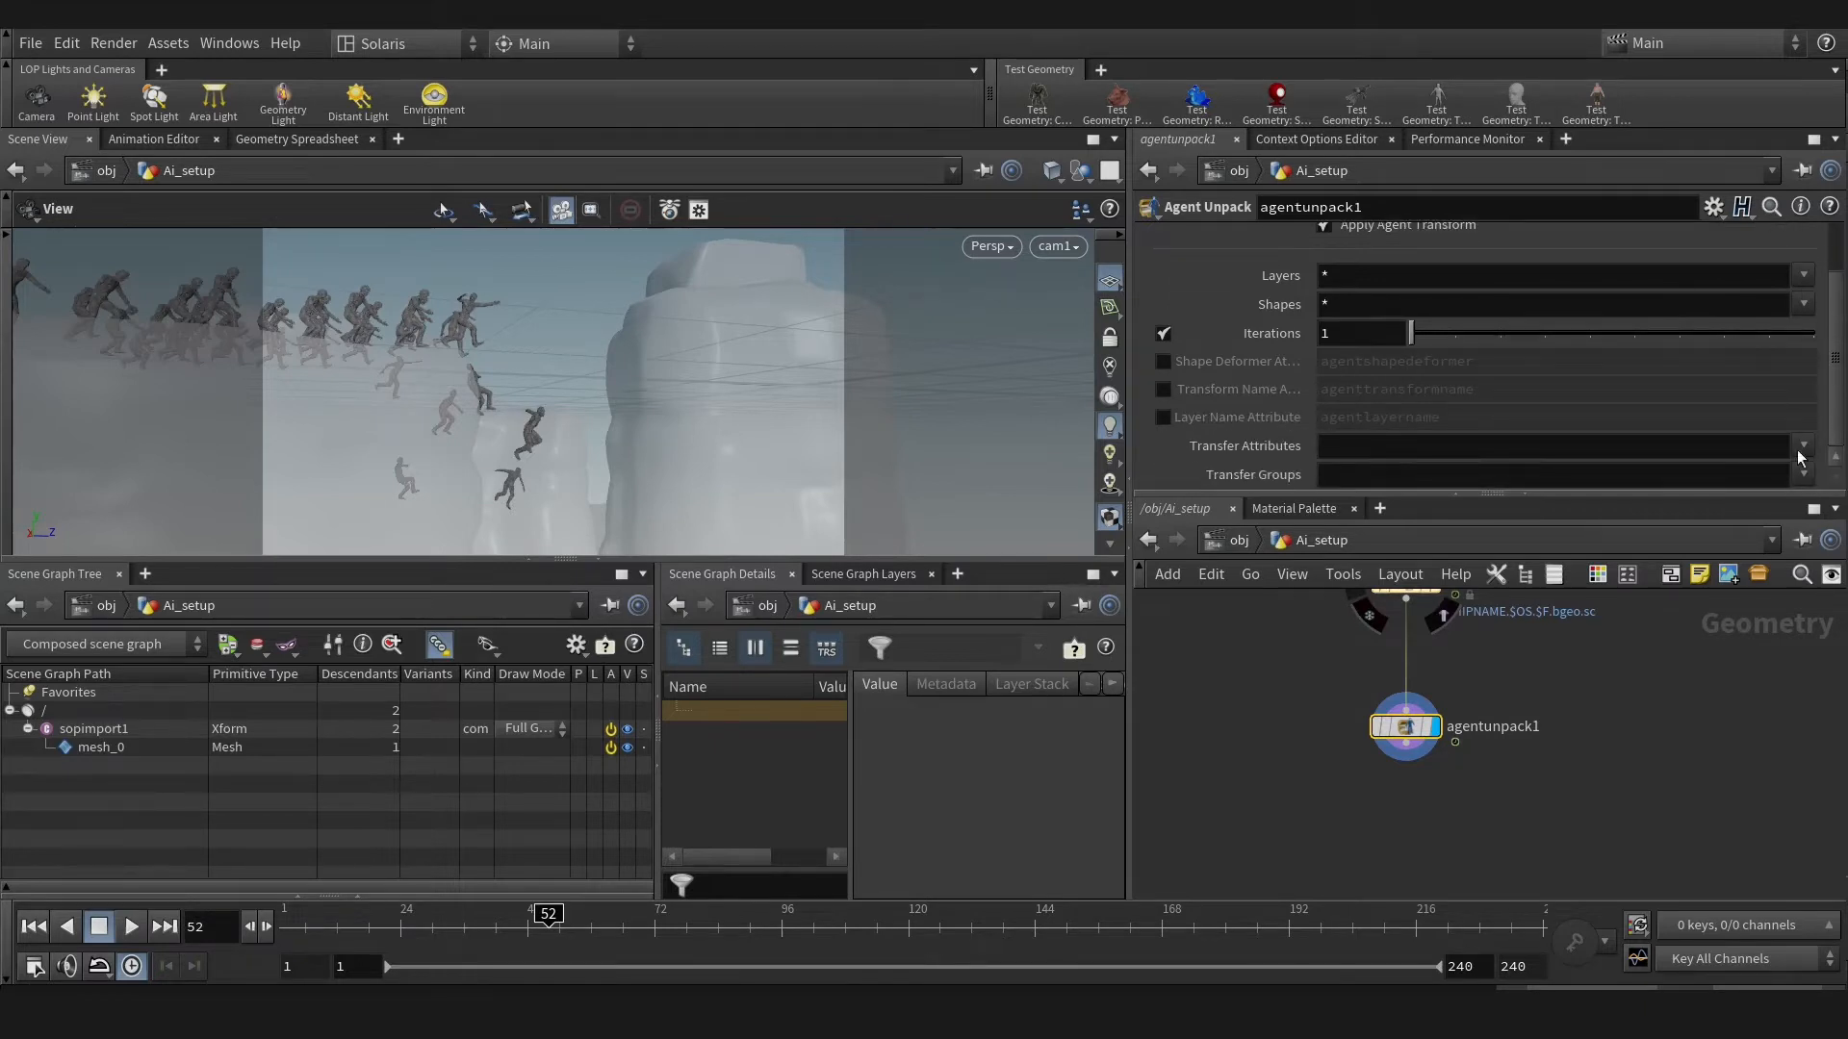
{"action": "left_click", "coordinate": [1802, 446]}
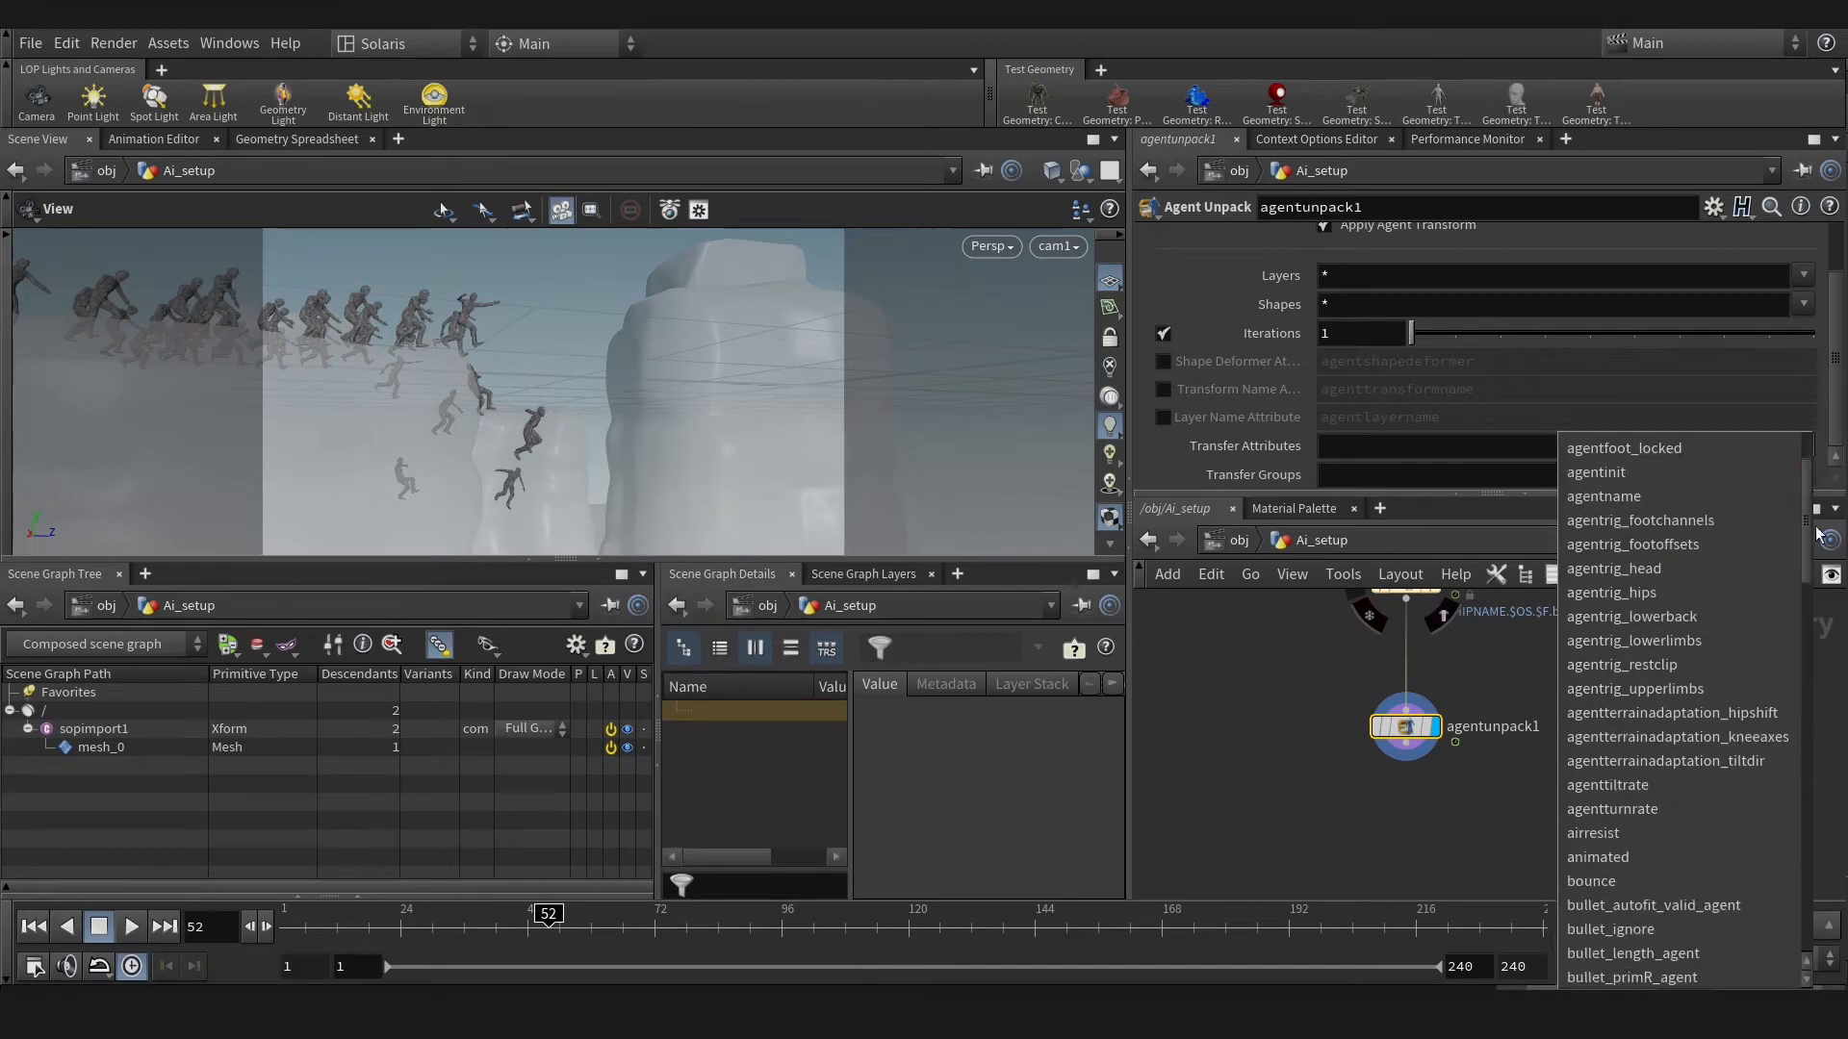
{"action": "scroll", "scroll_direction": "down", "scroll_amount": 3}
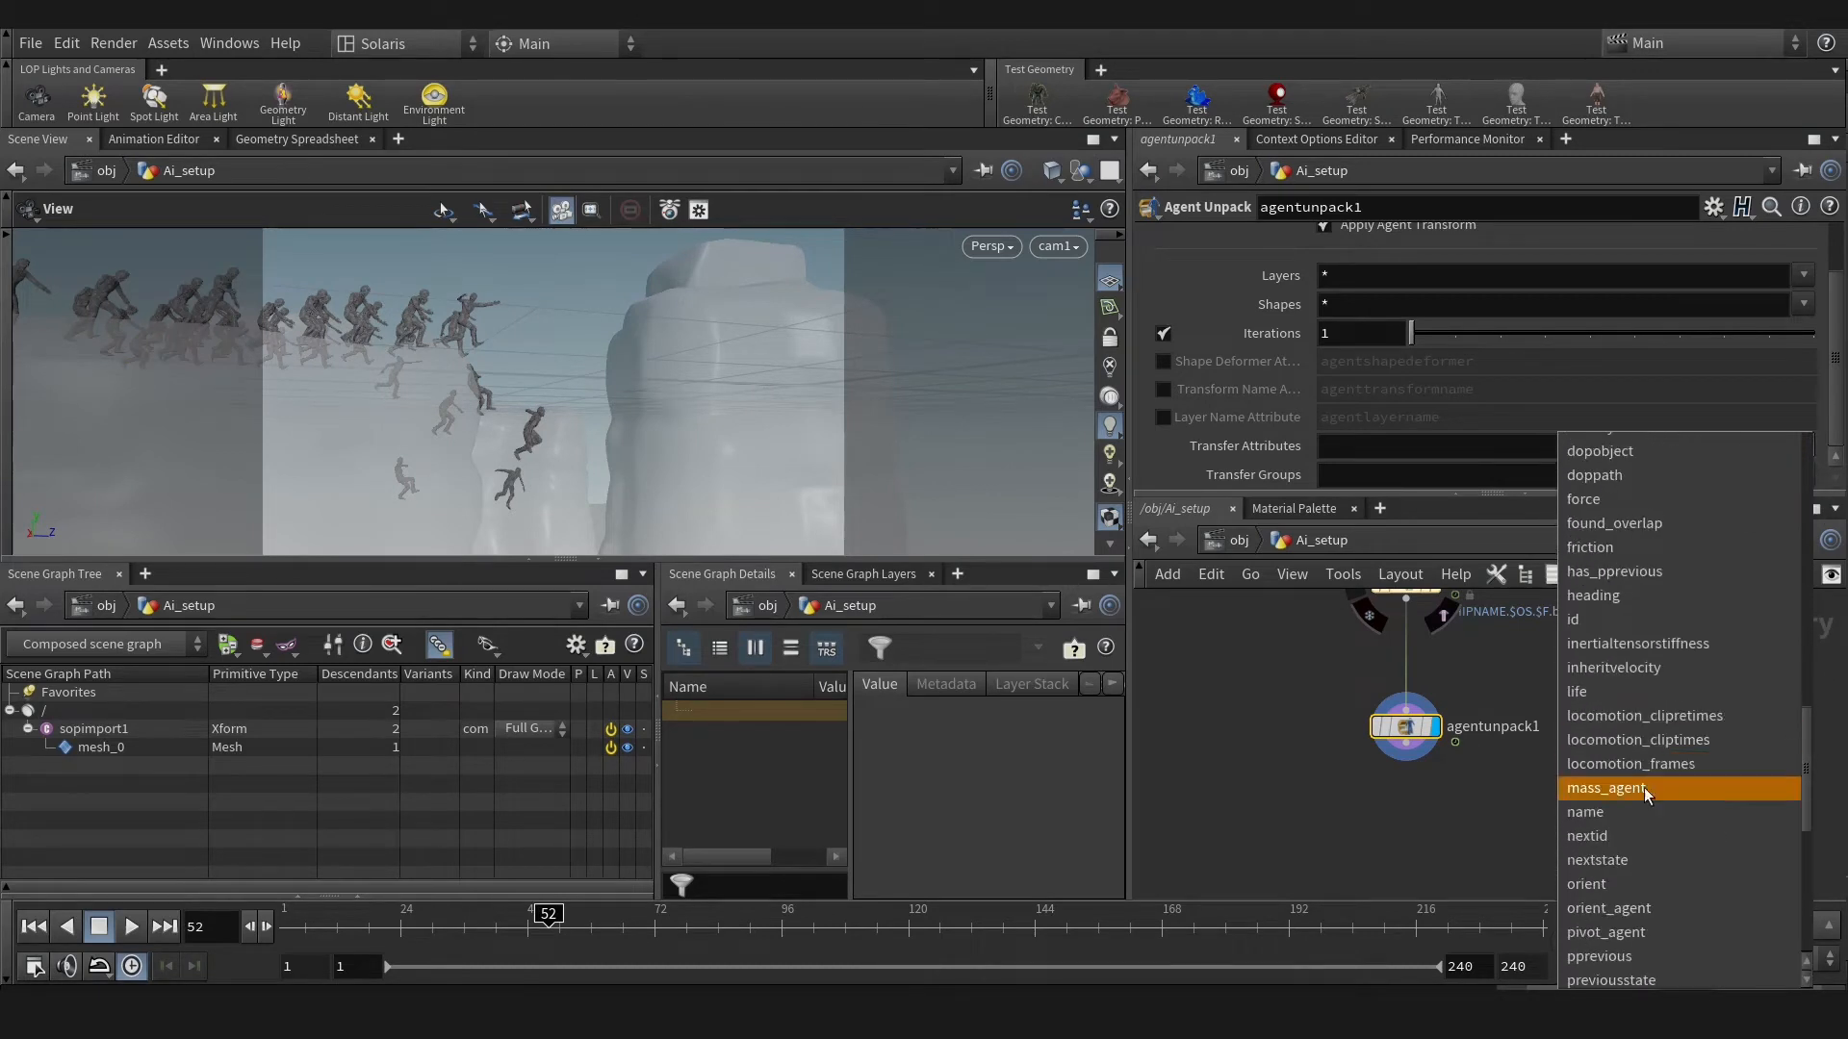
{"action": "left_click", "coordinate": [1585, 810]}
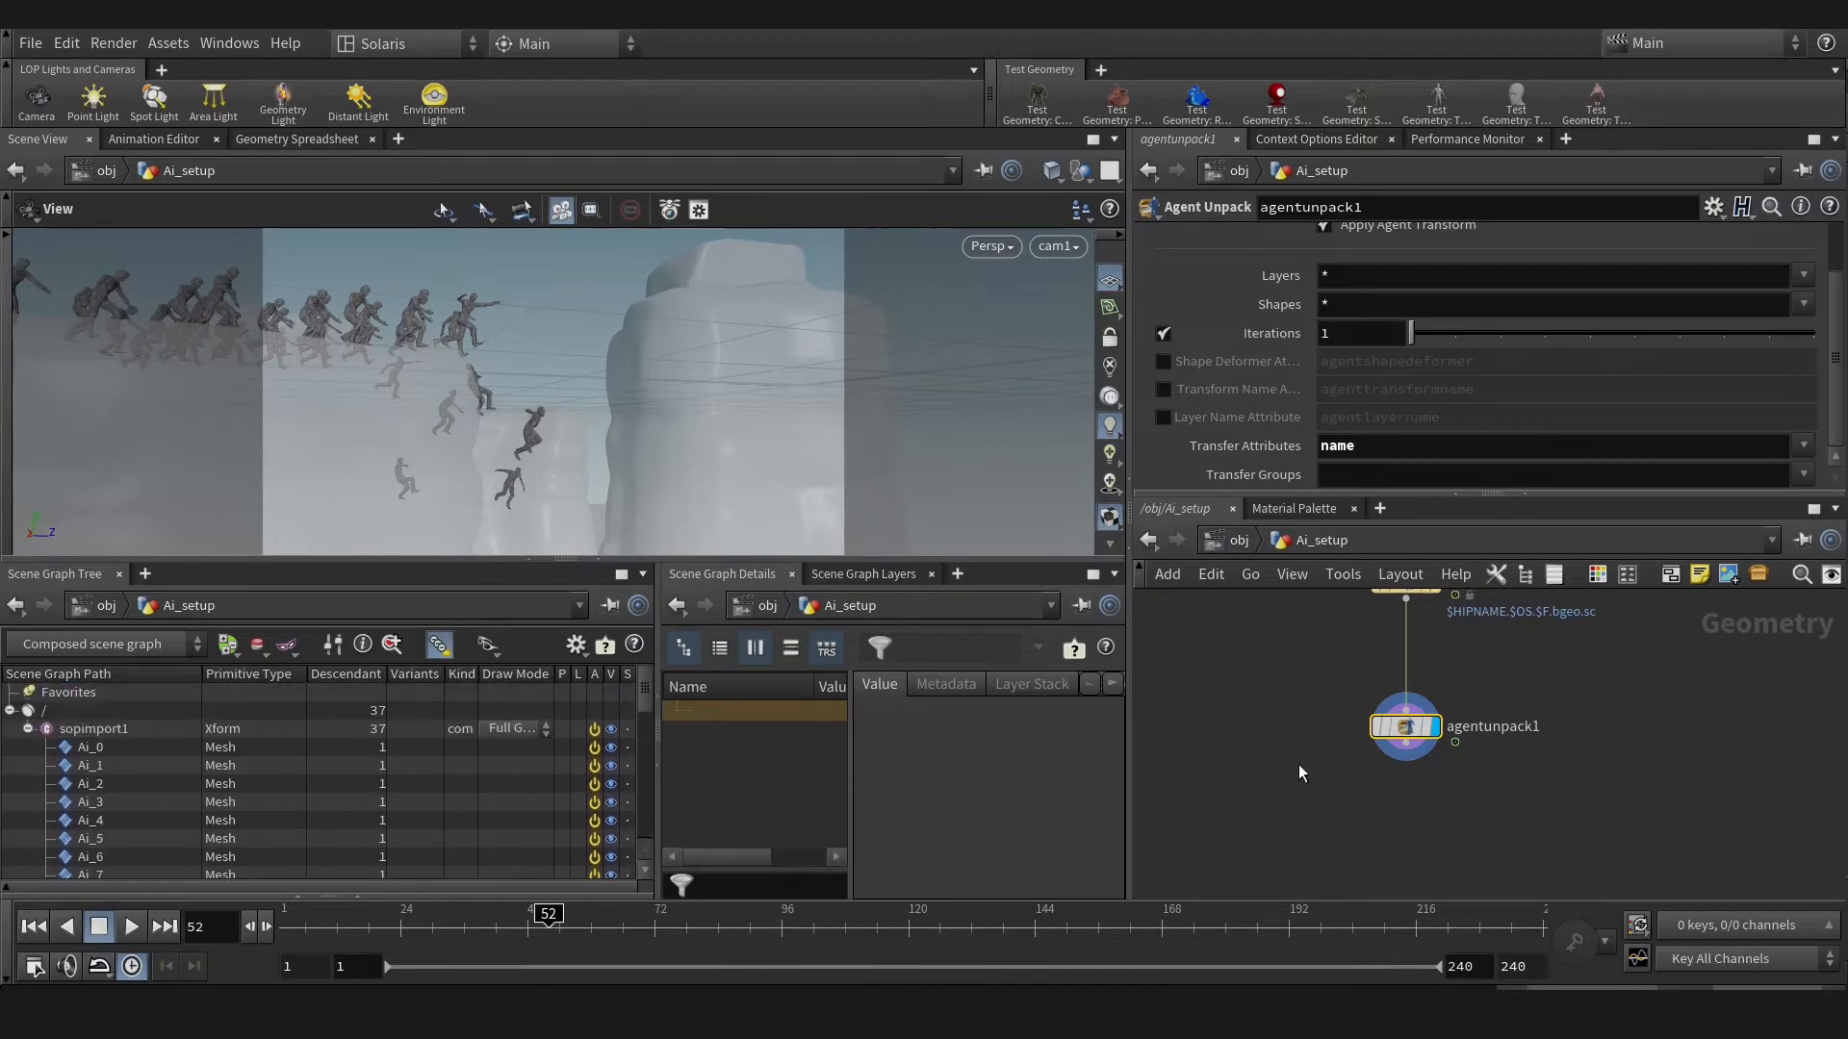
{"action": "left_click", "coordinate": [1234, 540]}
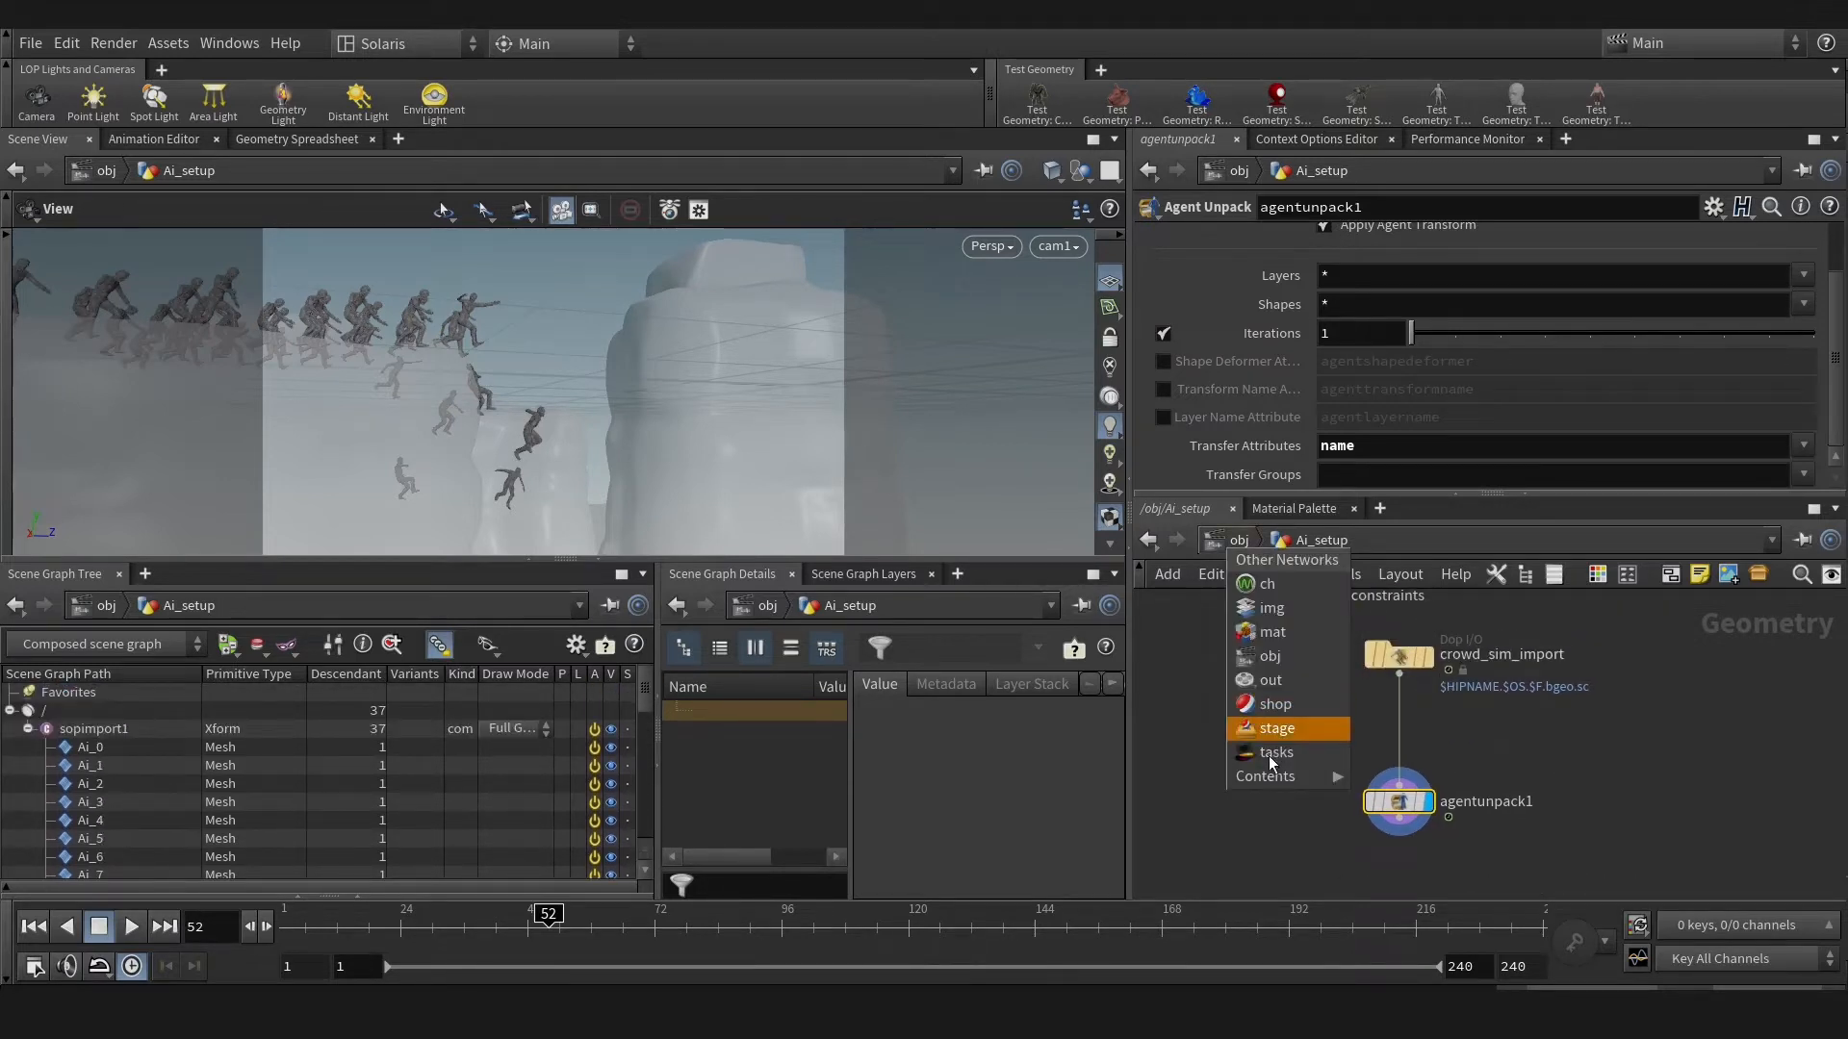
- Add a USD ROP in /stage with Render Specific Frame Range Only (Strict)
{"action": "left_click", "coordinate": [1275, 728]}
{"action": "type", "text": "u"}
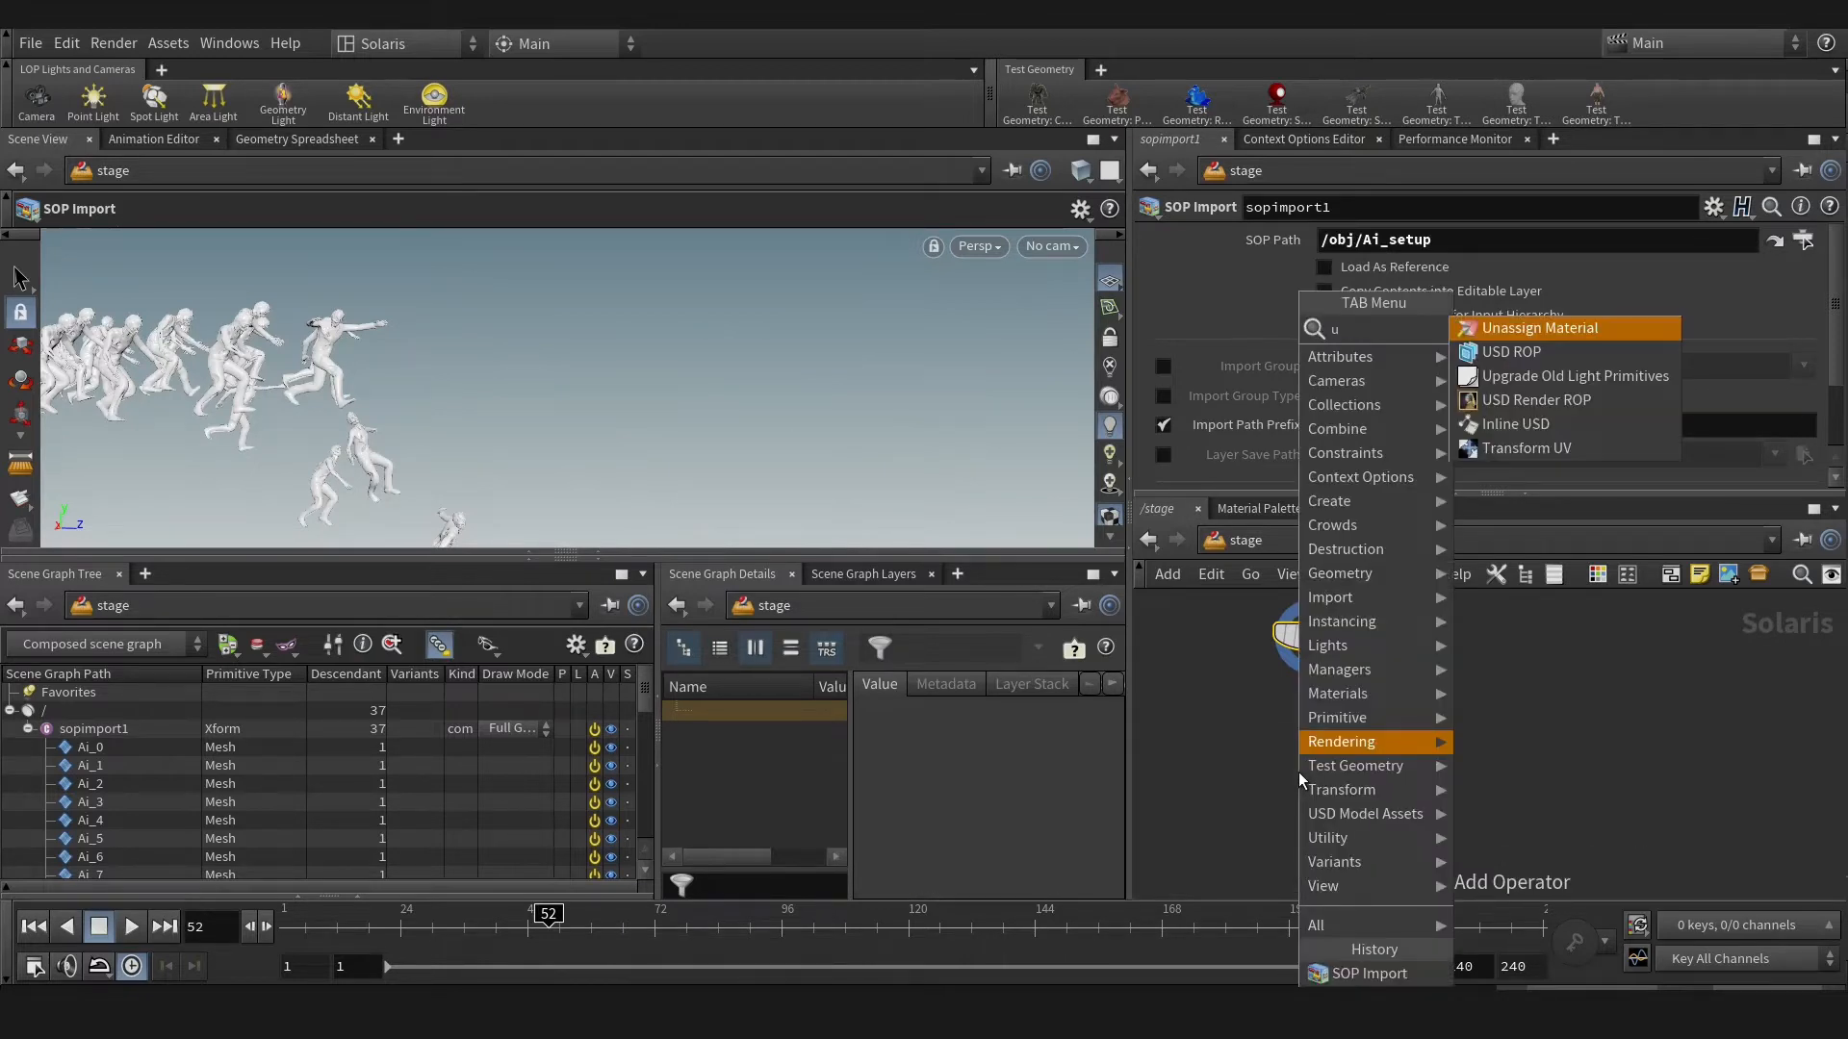
{"action": "left_click", "coordinate": [1511, 351]}
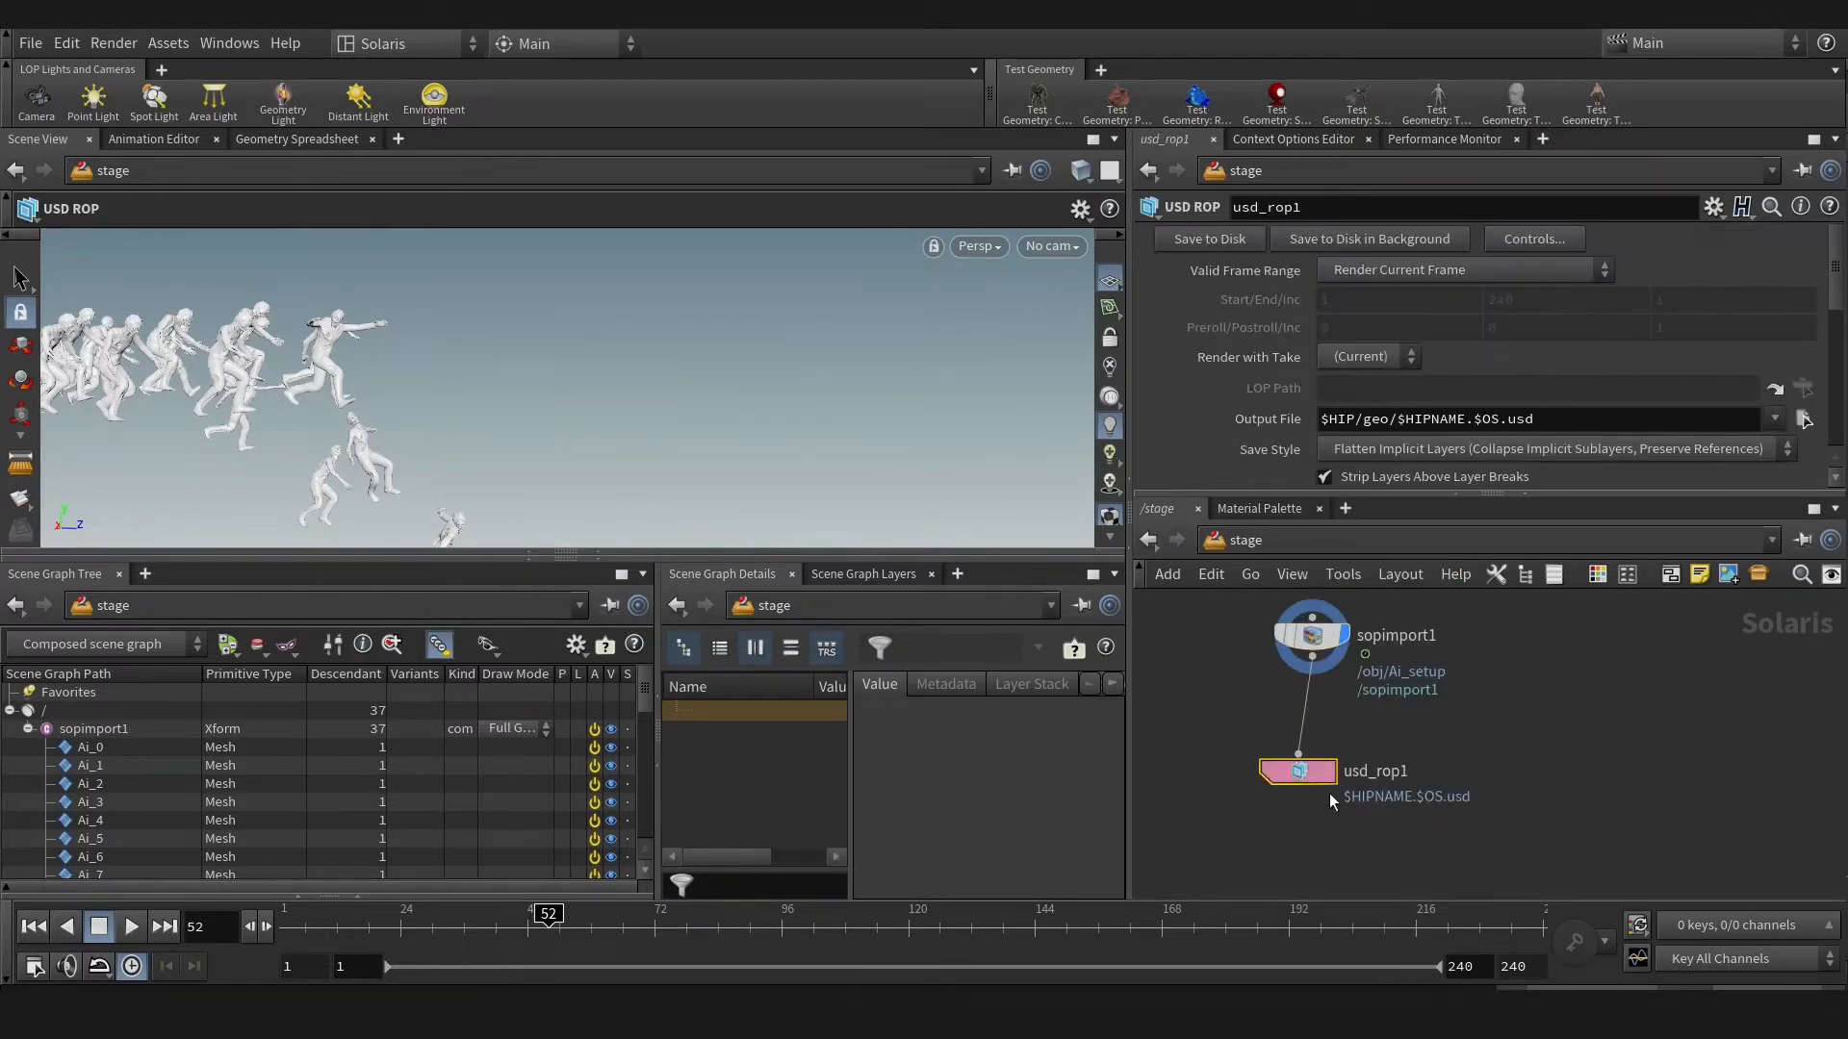
{"action": "left_click", "coordinate": [1465, 270]}
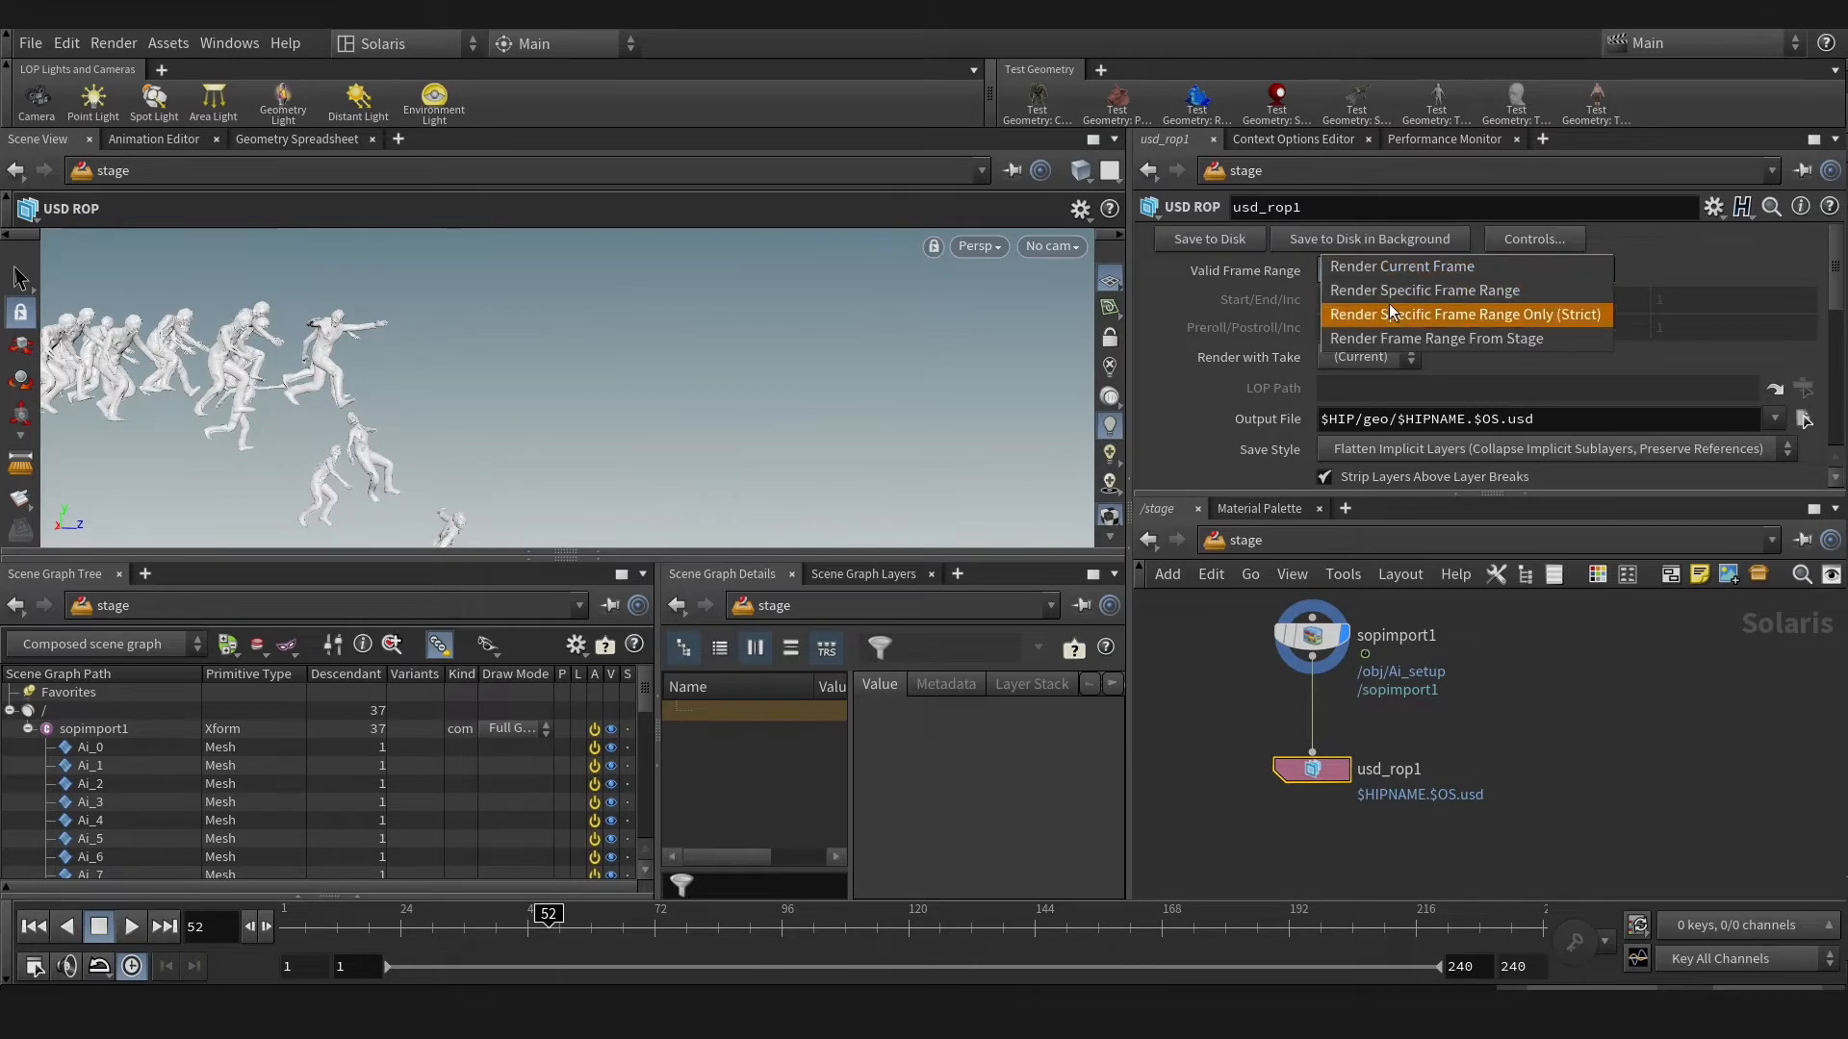
{"action": "left_click", "coordinate": [1423, 289]}
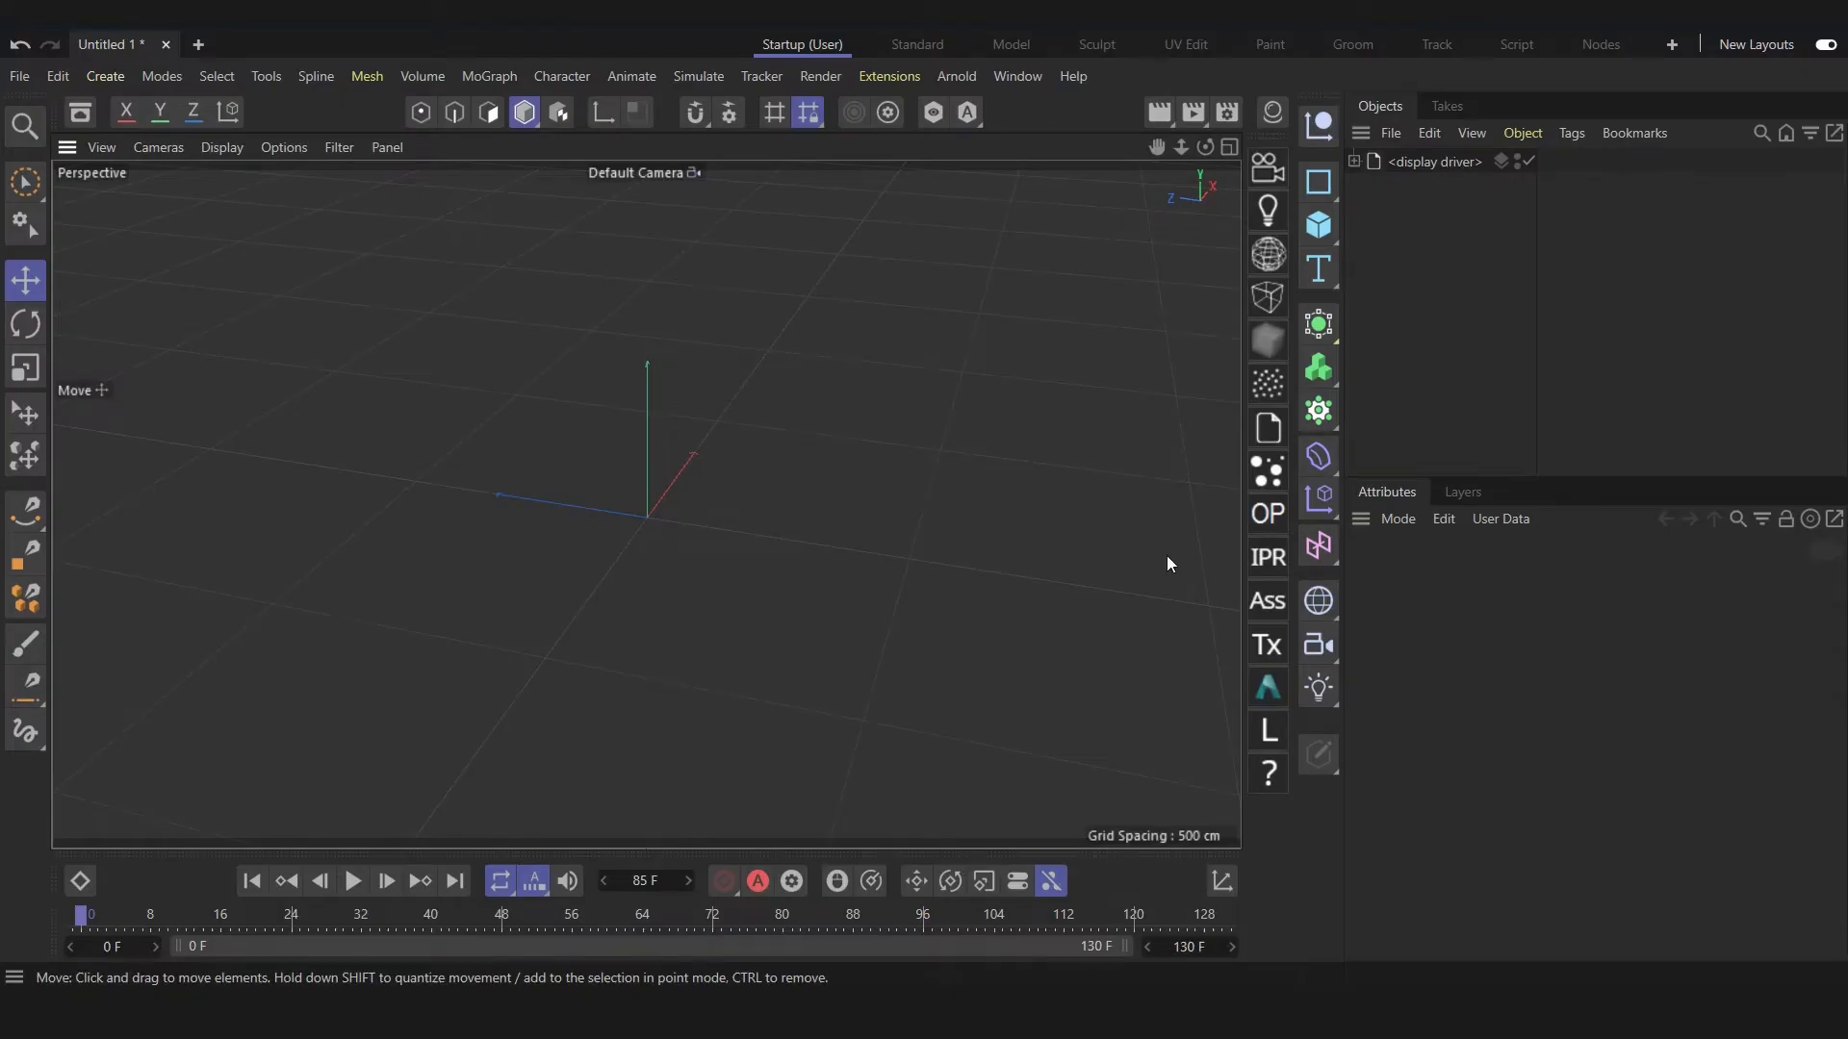
- Create an Arnold Procedural from the Arnold menu and show its USD settings
{"action": "left_click", "coordinate": [956, 75]}
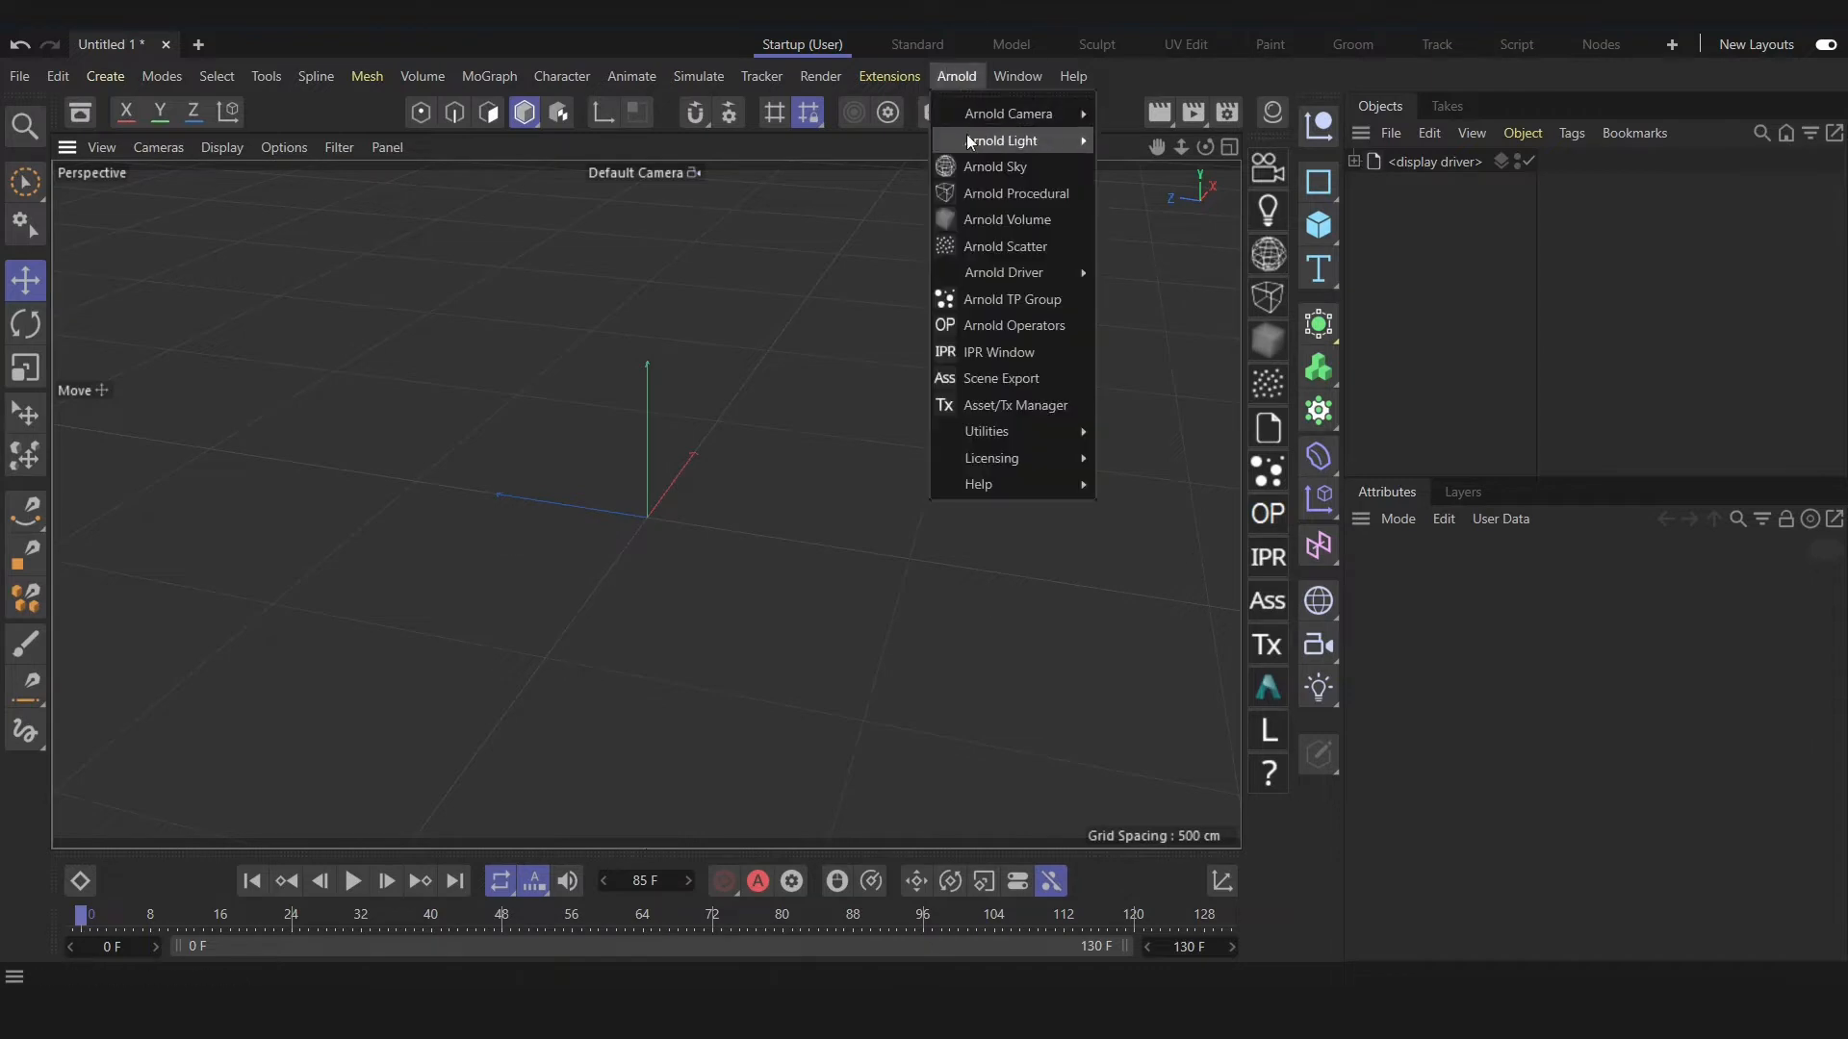
{"action": "left_click", "coordinate": [1014, 194]}
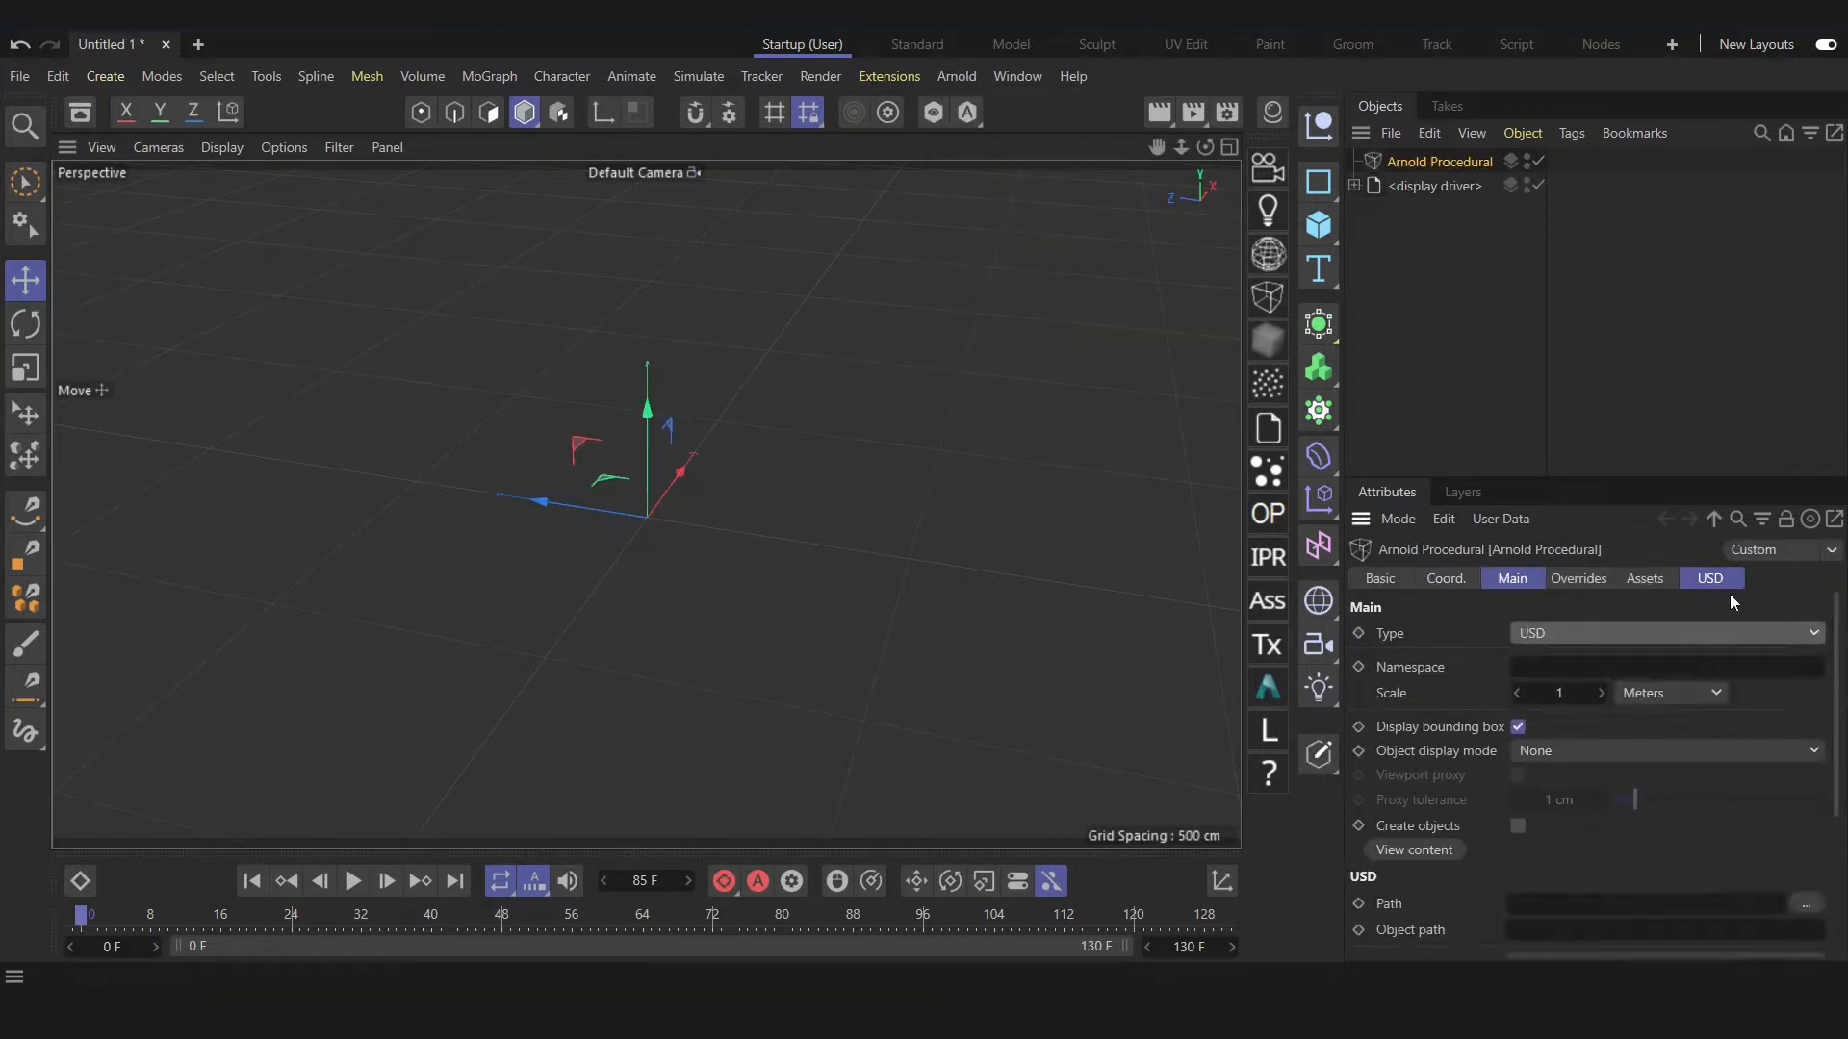
{"action": "left_click", "coordinate": [1818, 634]}
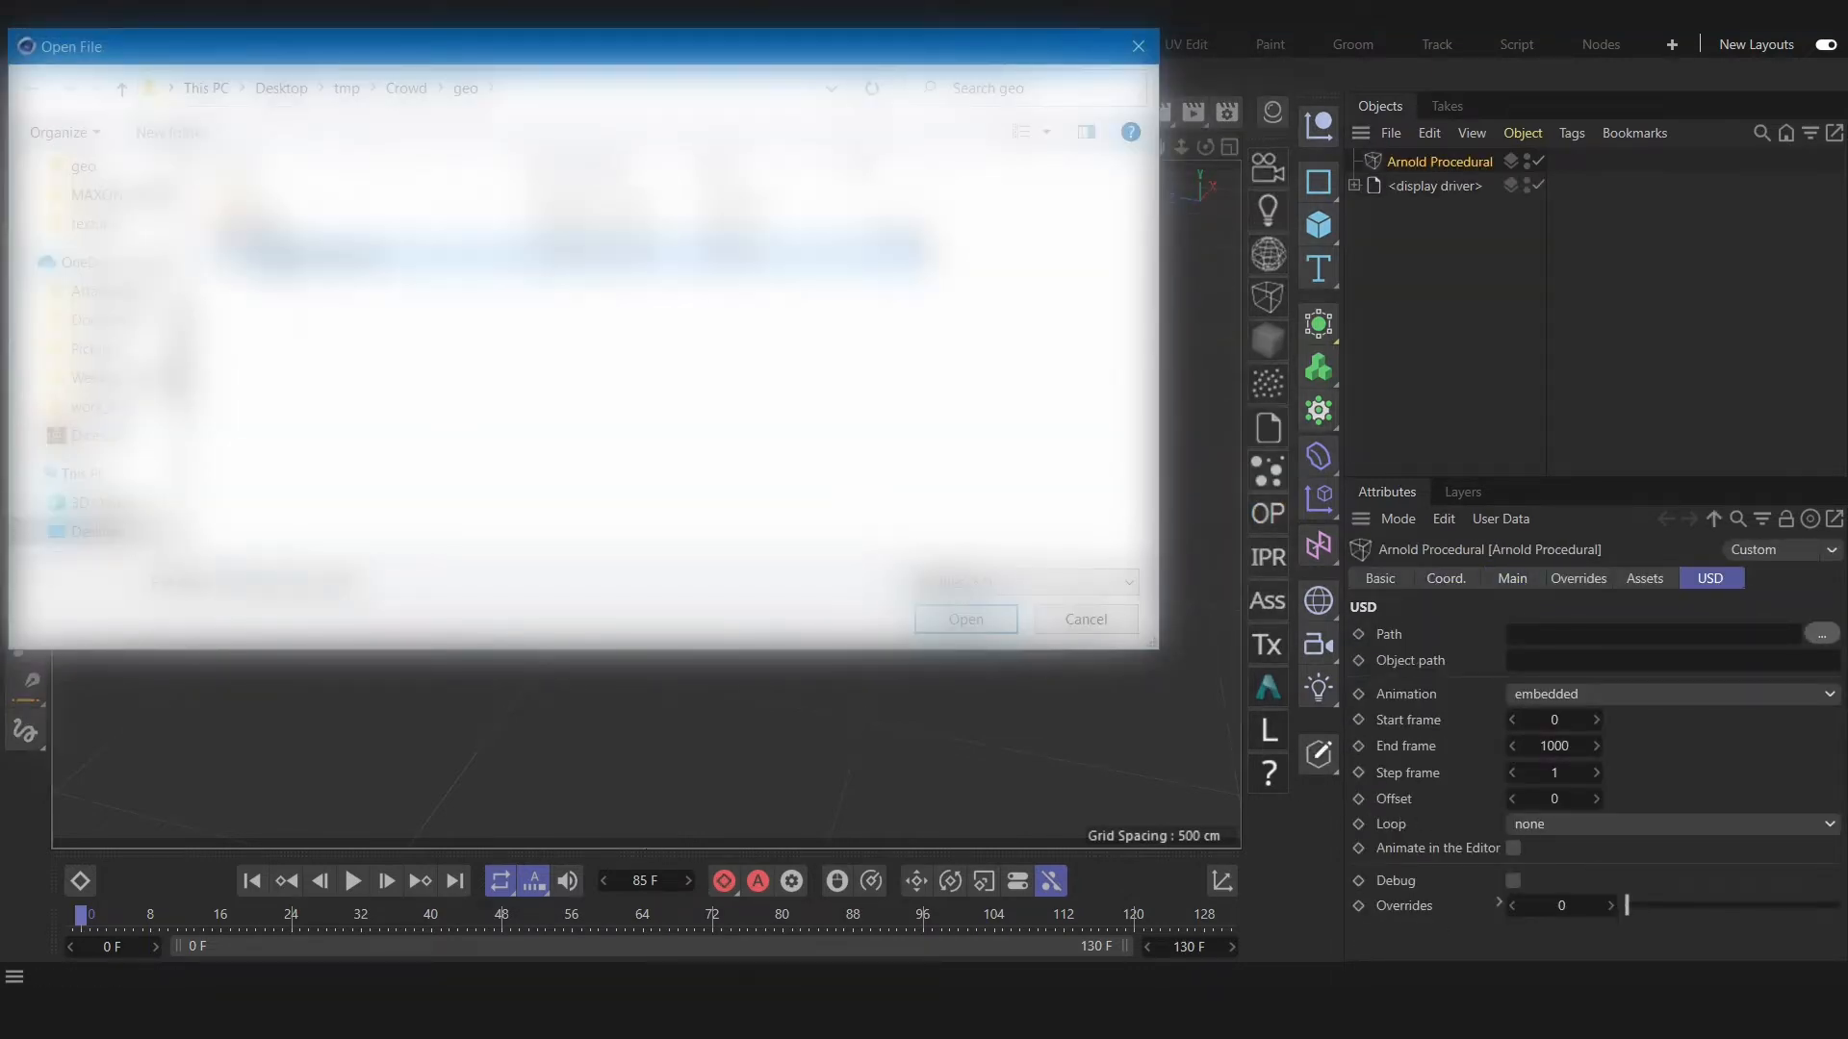